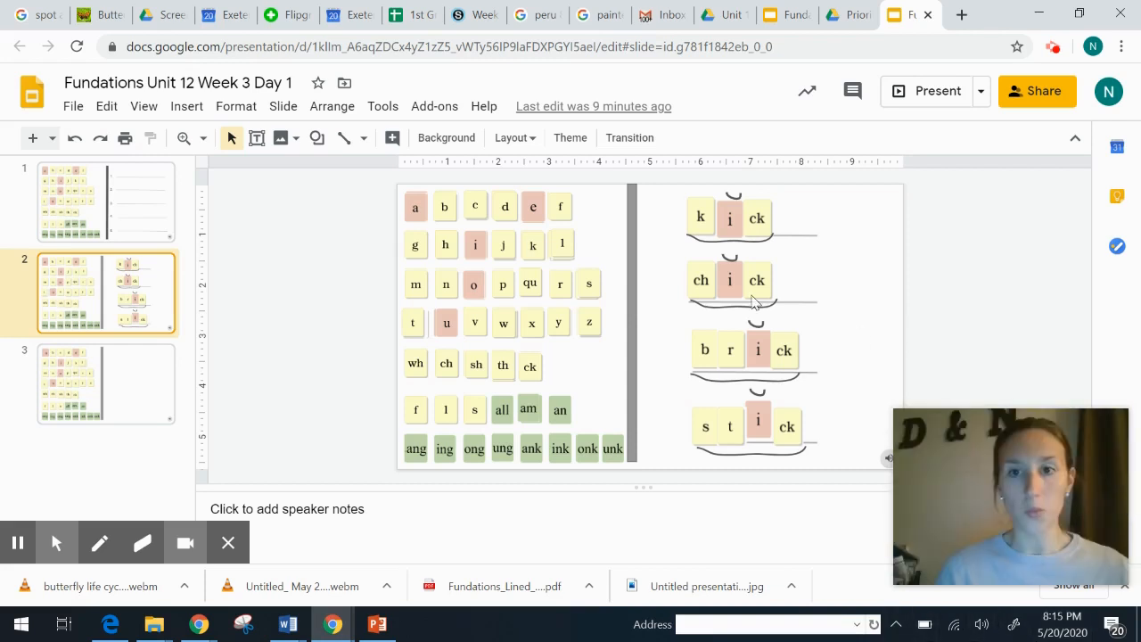
mouse_move(727, 367)
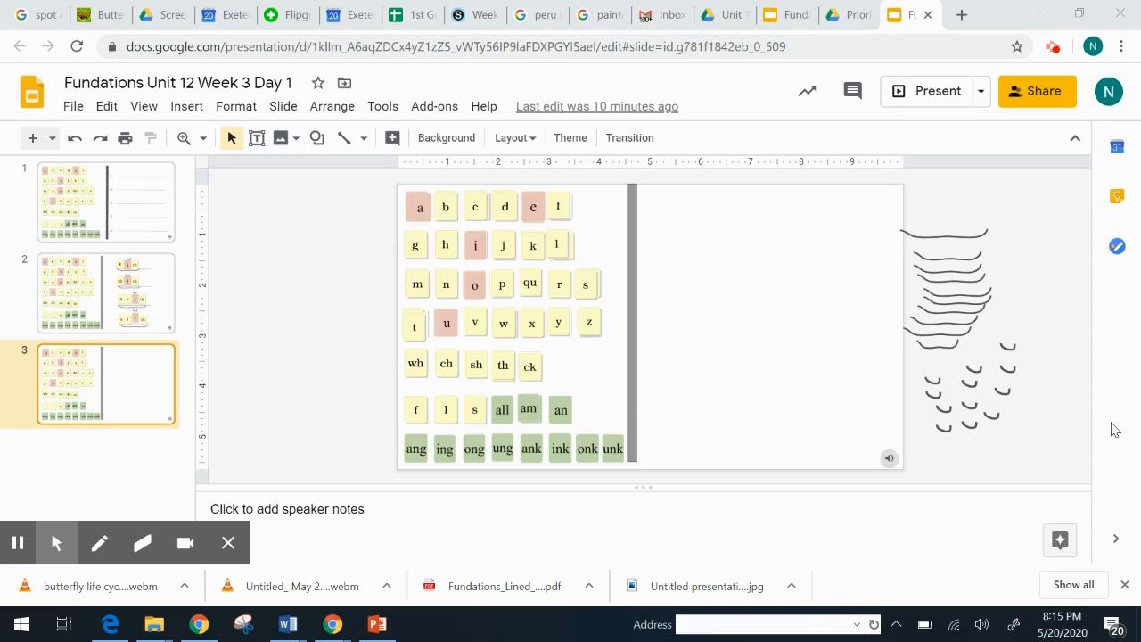
mouse_move(799, 395)
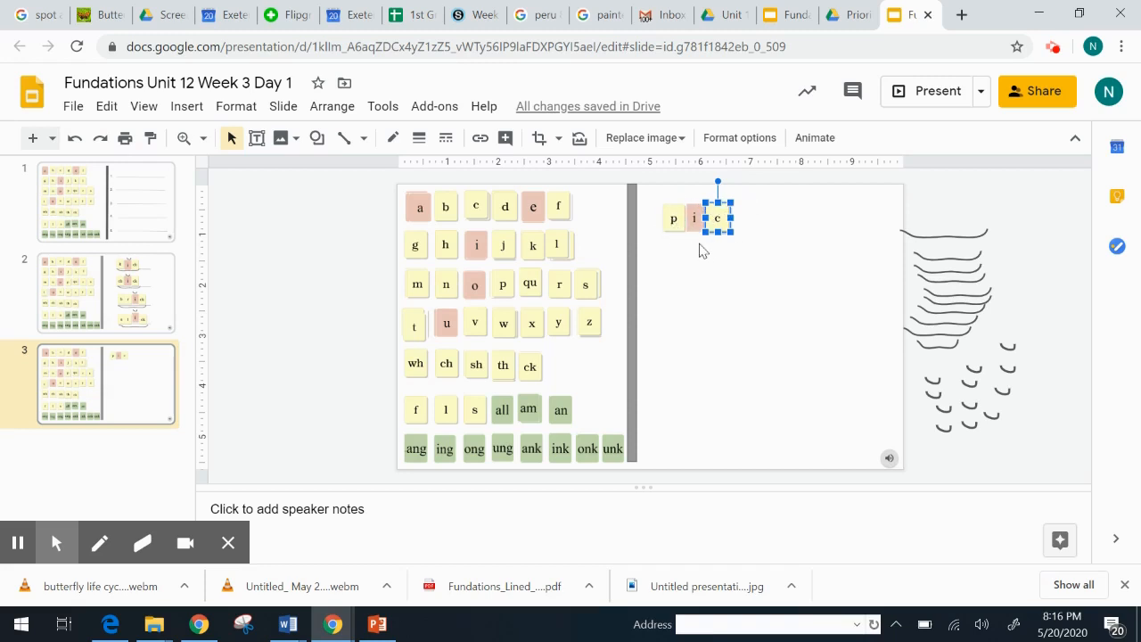
mouse_move(668, 251)
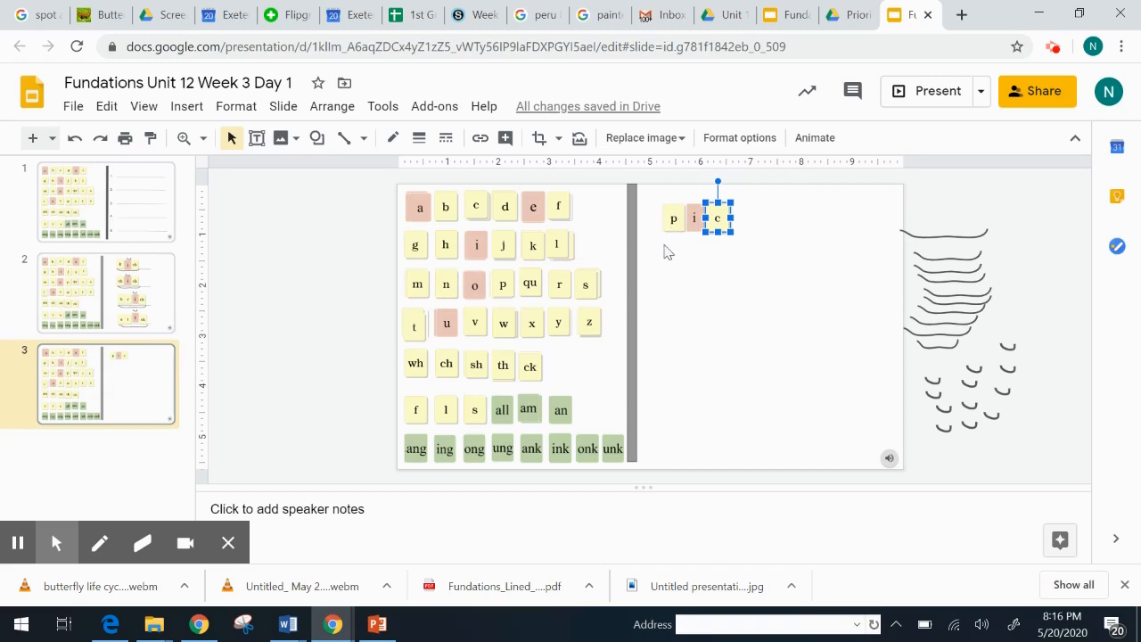
mouse_move(447, 287)
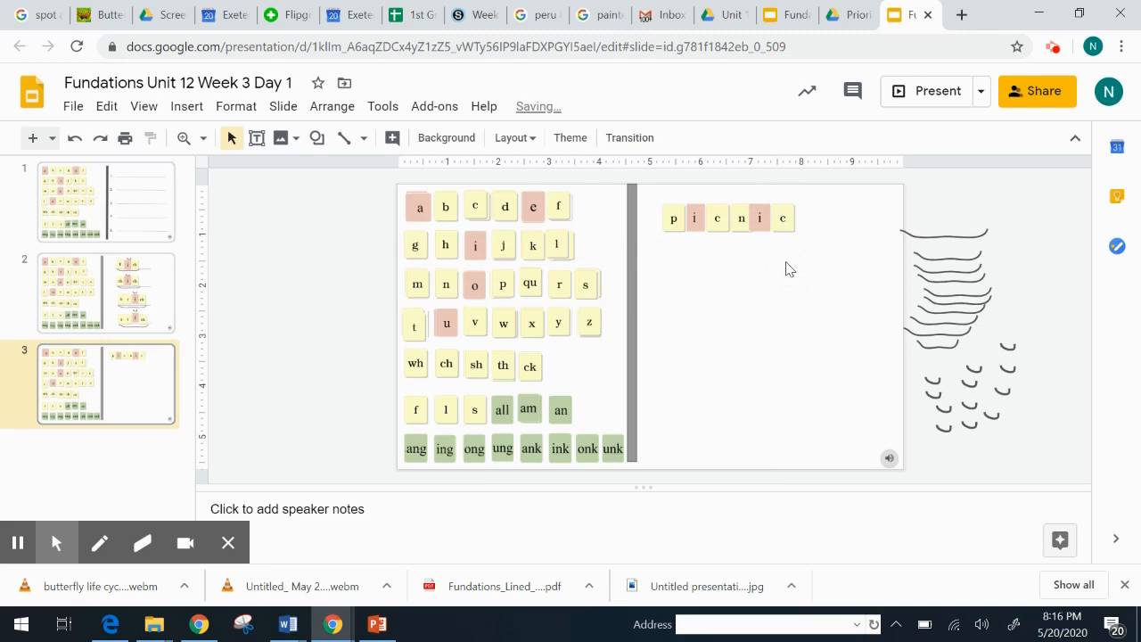
mouse_move(696, 249)
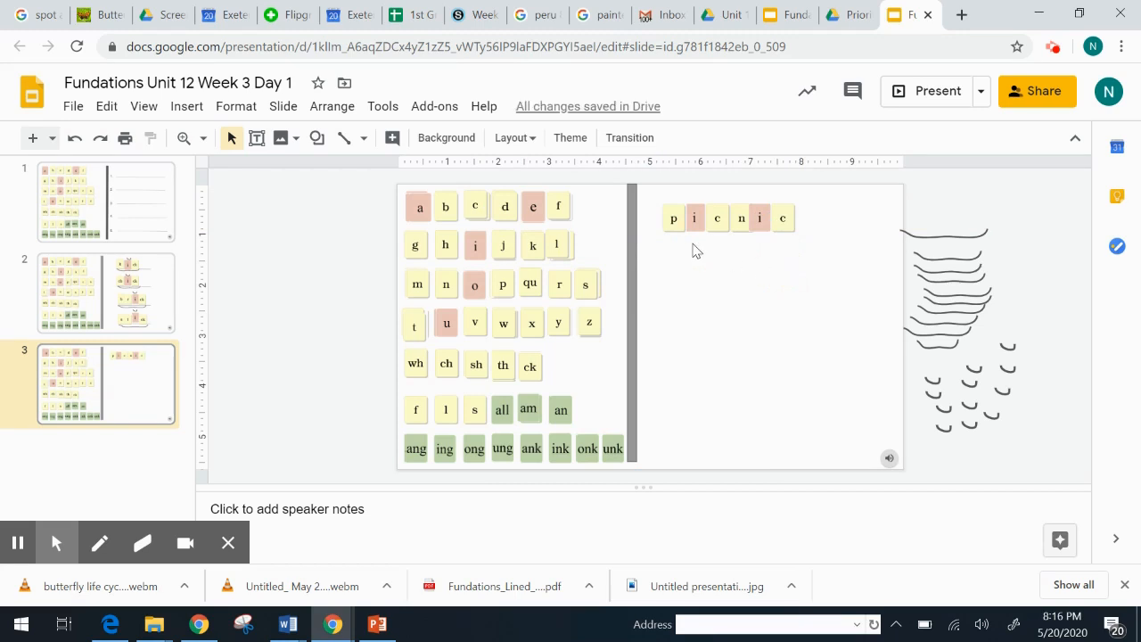
mouse_move(722, 242)
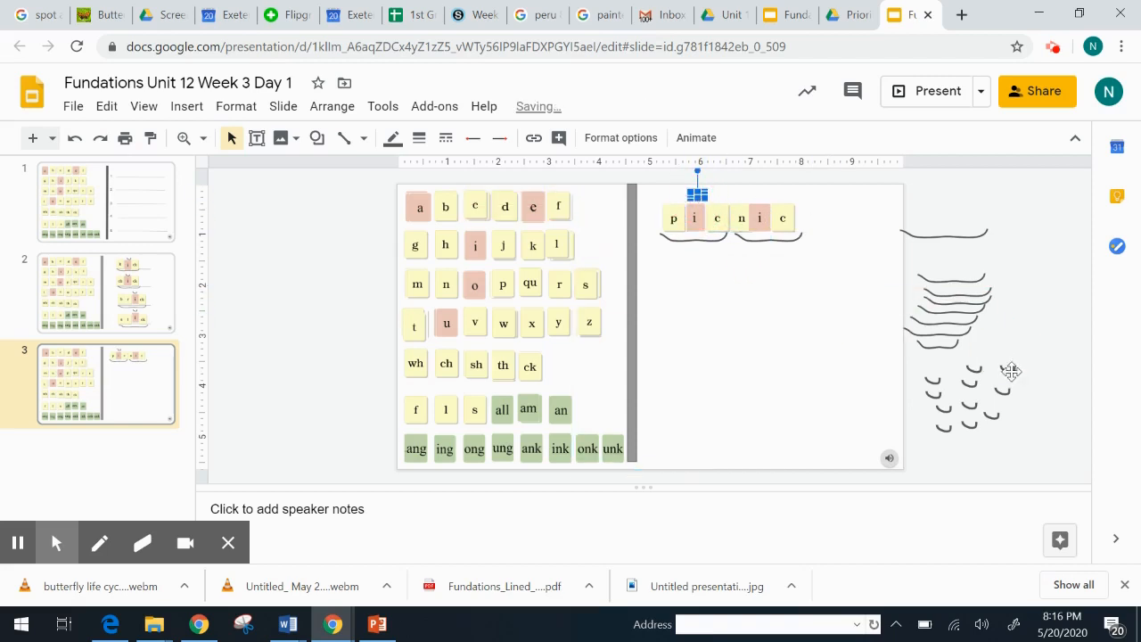
- Place a scoop arc over the first syllable, pic, of picnic
drag(698, 194, 1007, 360)
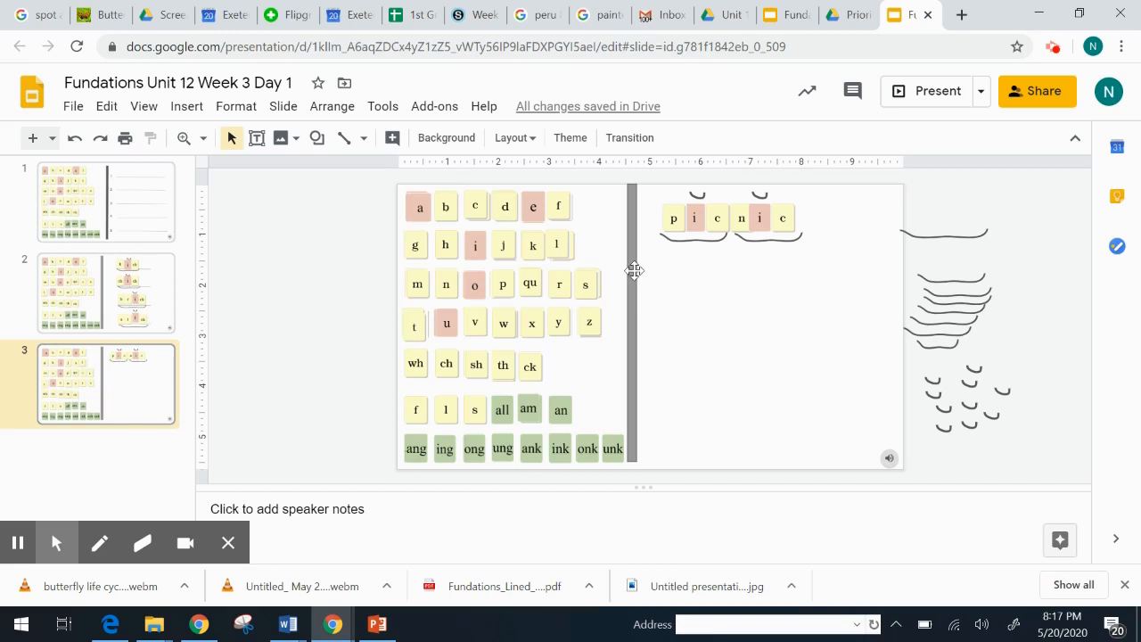
mouse_move(426, 271)
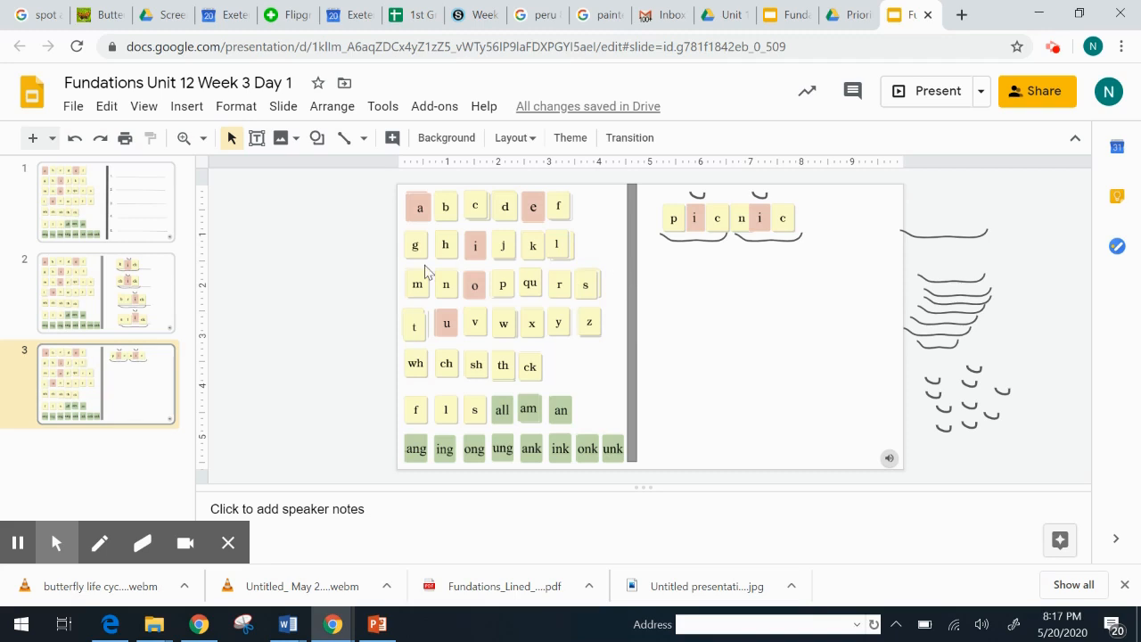
mouse_move(481, 287)
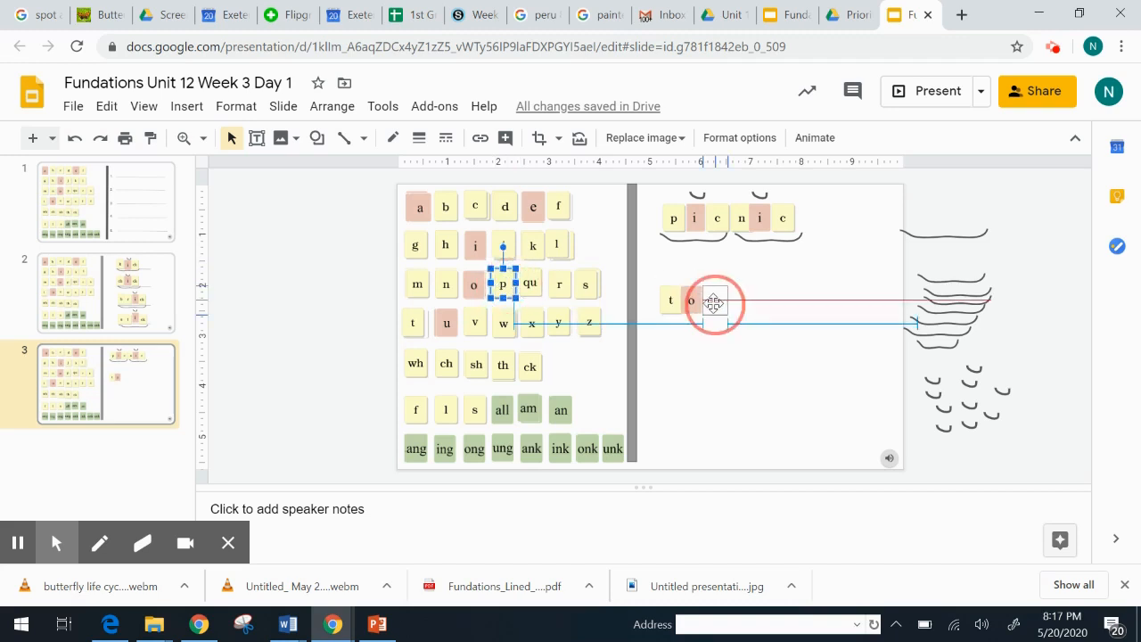
- Move the p tile into the row spelling topic and deselect the finished word
drag(503, 284, 717, 300)
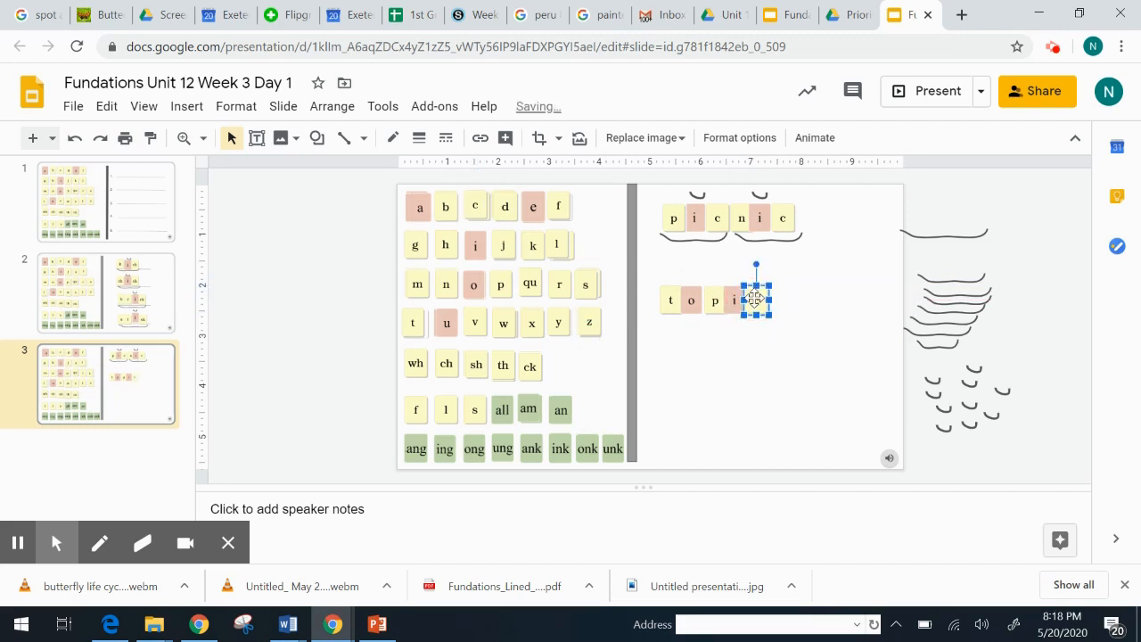
click(818, 329)
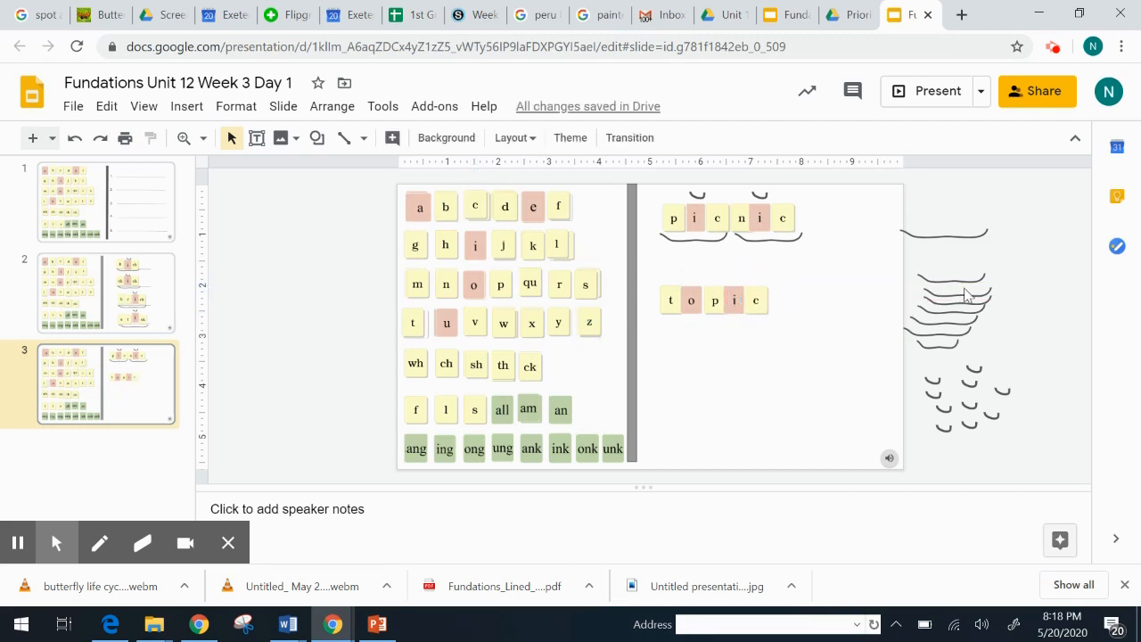
mouse_move(966, 285)
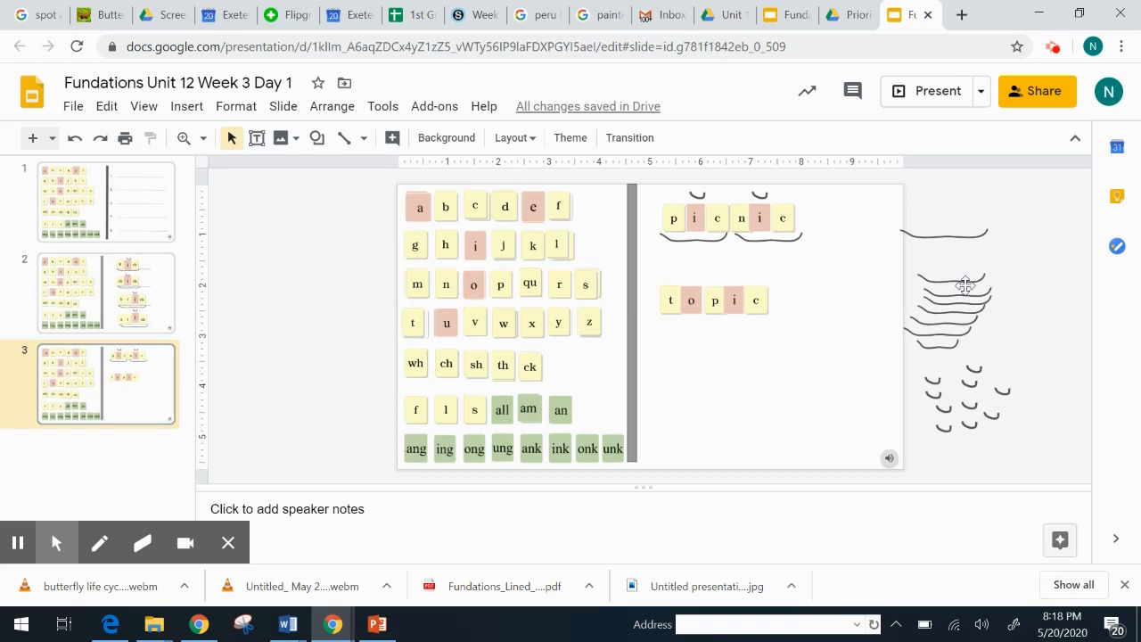
- Take a scoop arc from the stack and set it beneath a syllable of topic
click(962, 284)
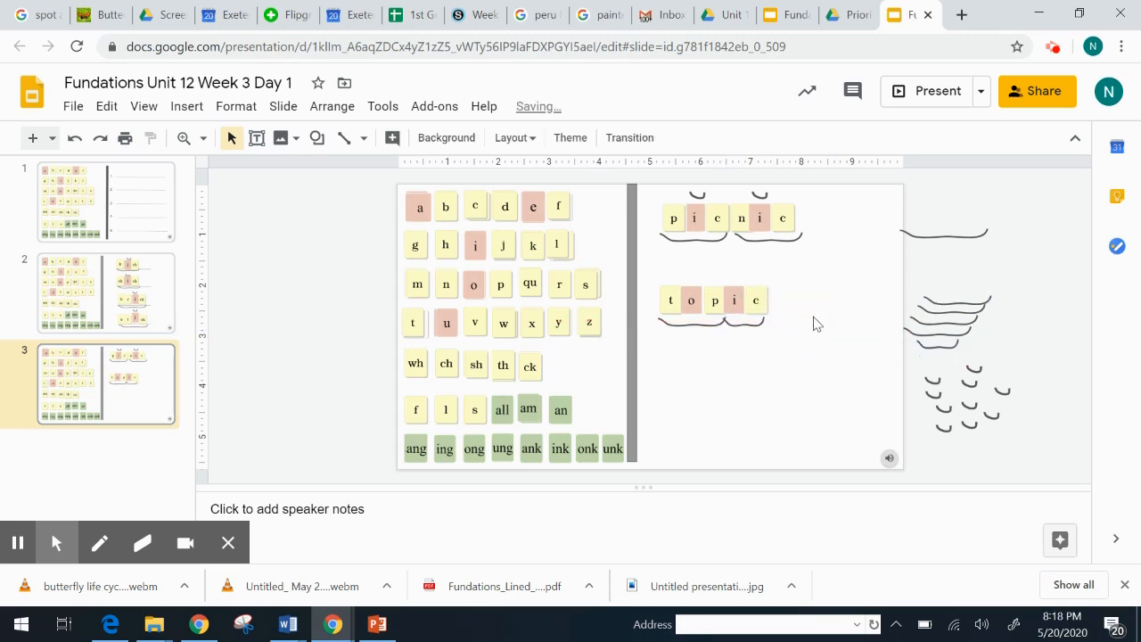
click(973, 367)
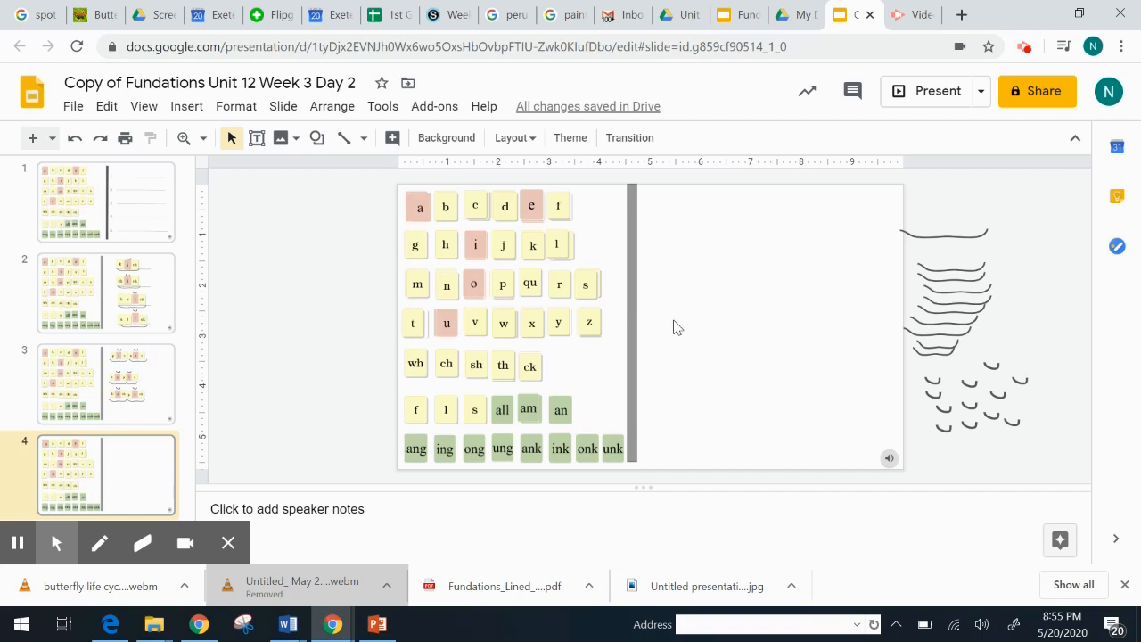
mouse_move(520, 276)
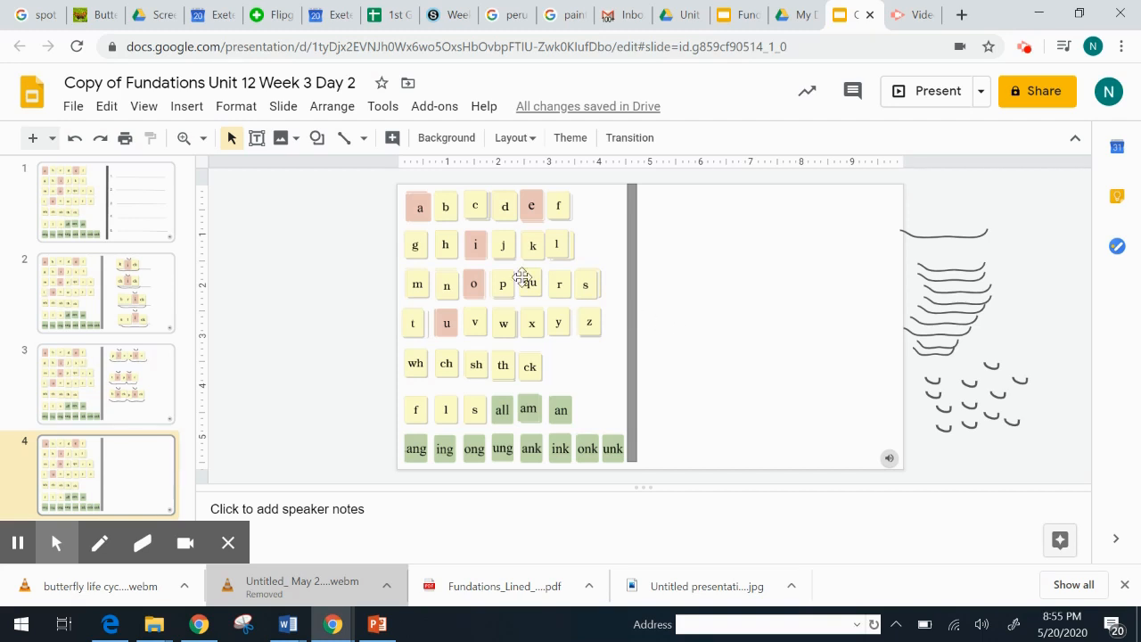
- Grab the first letter tile to begin building contact on slide 4
click(474, 206)
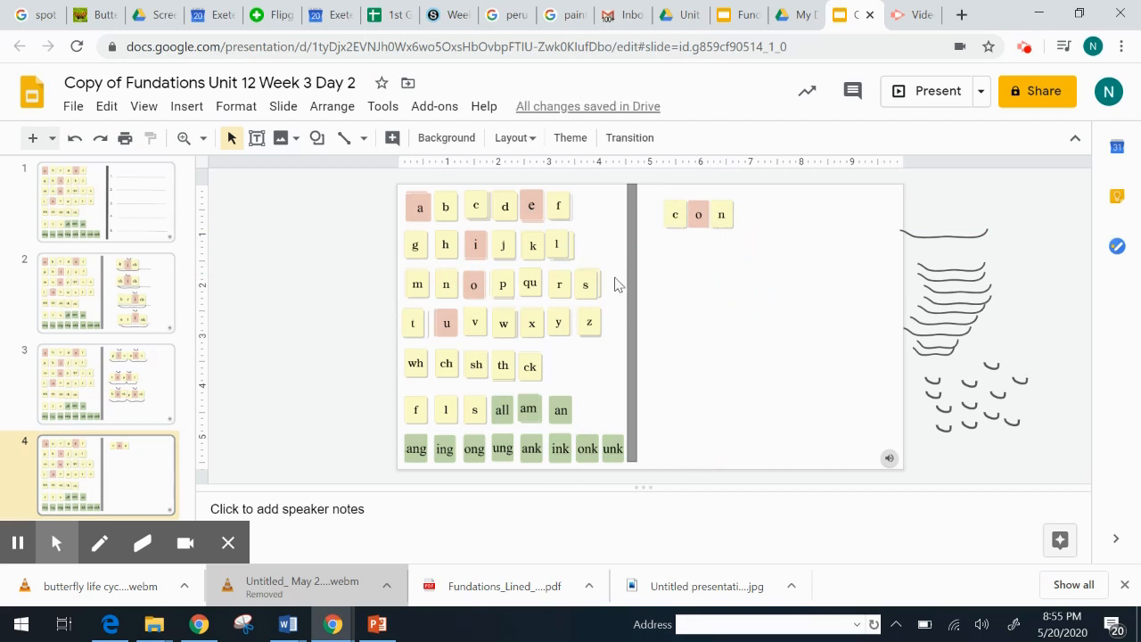
mouse_move(702, 364)
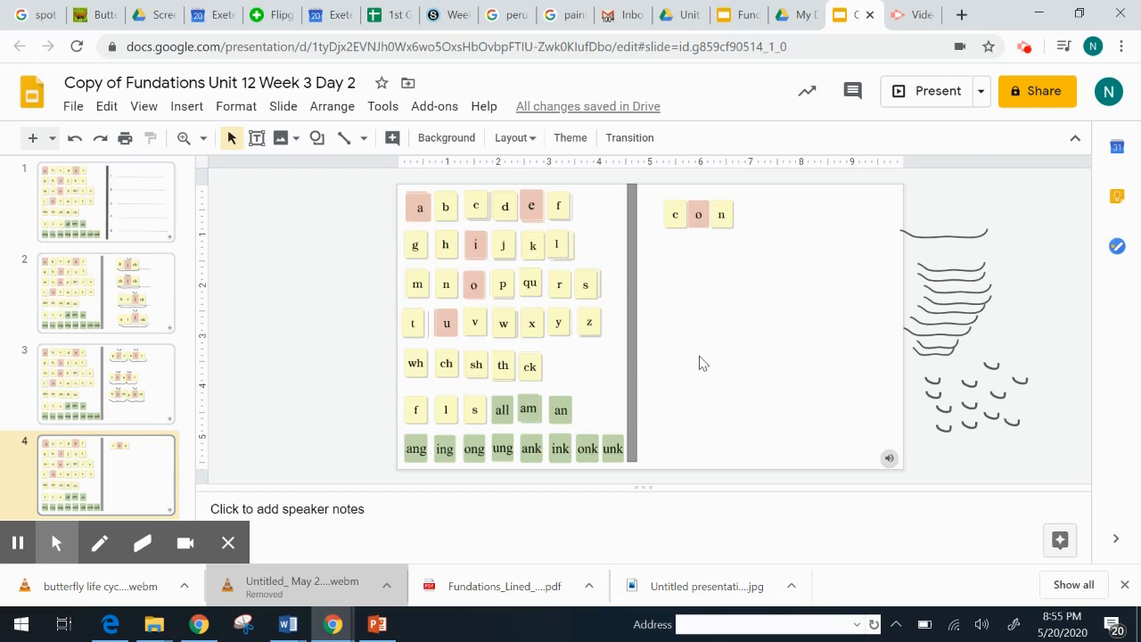
mouse_move(602, 364)
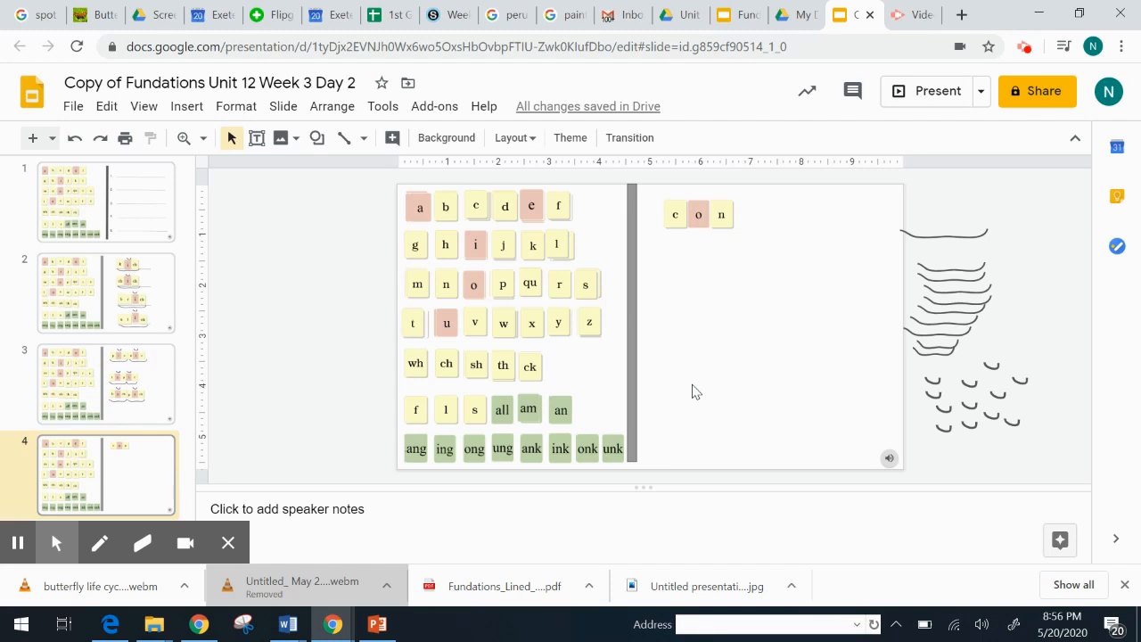
mouse_move(446, 347)
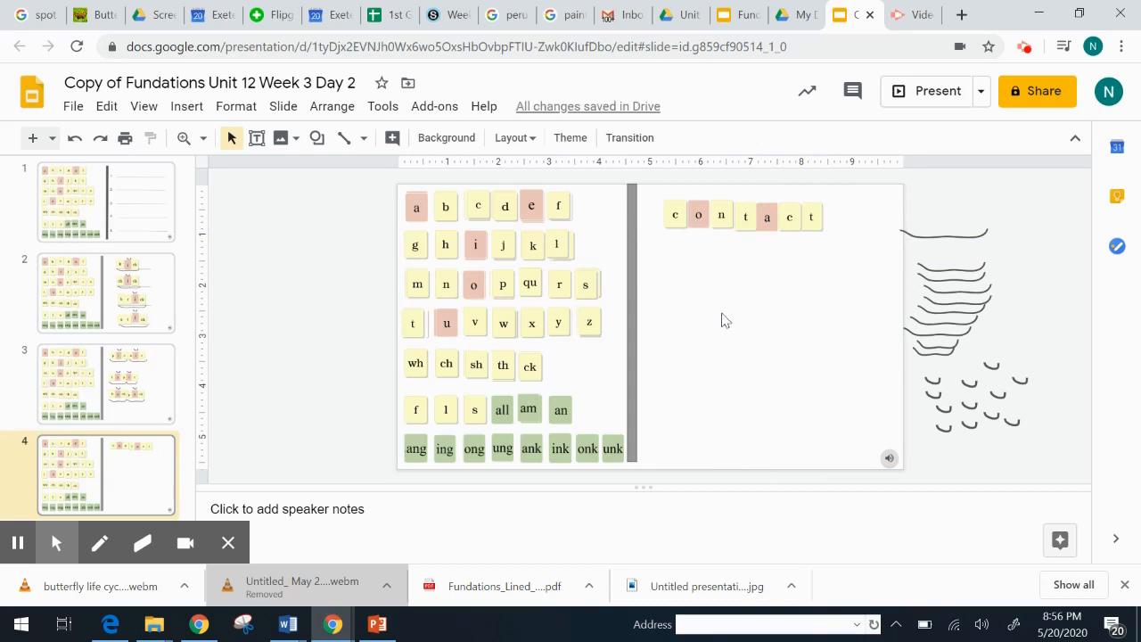
mouse_move(798, 320)
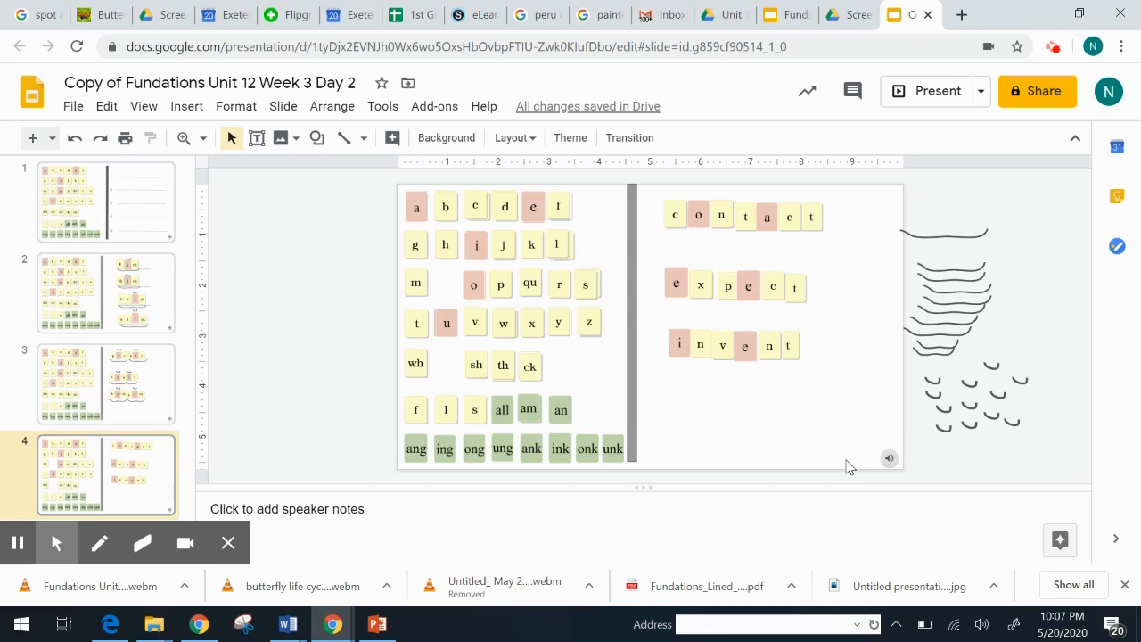
mouse_move(670, 353)
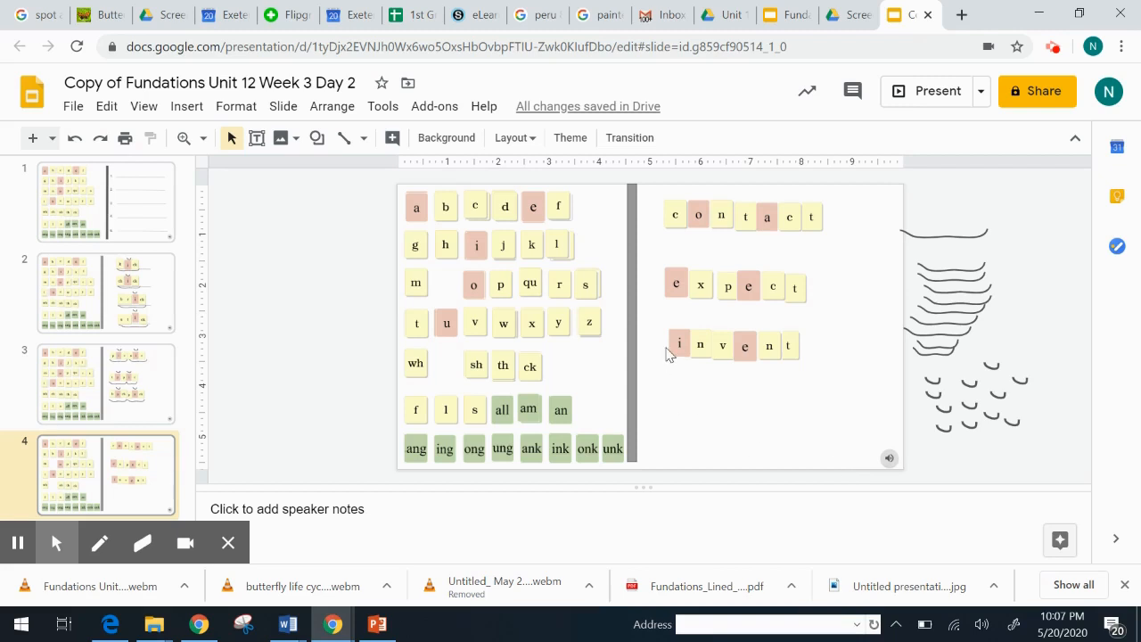
mouse_move(738, 335)
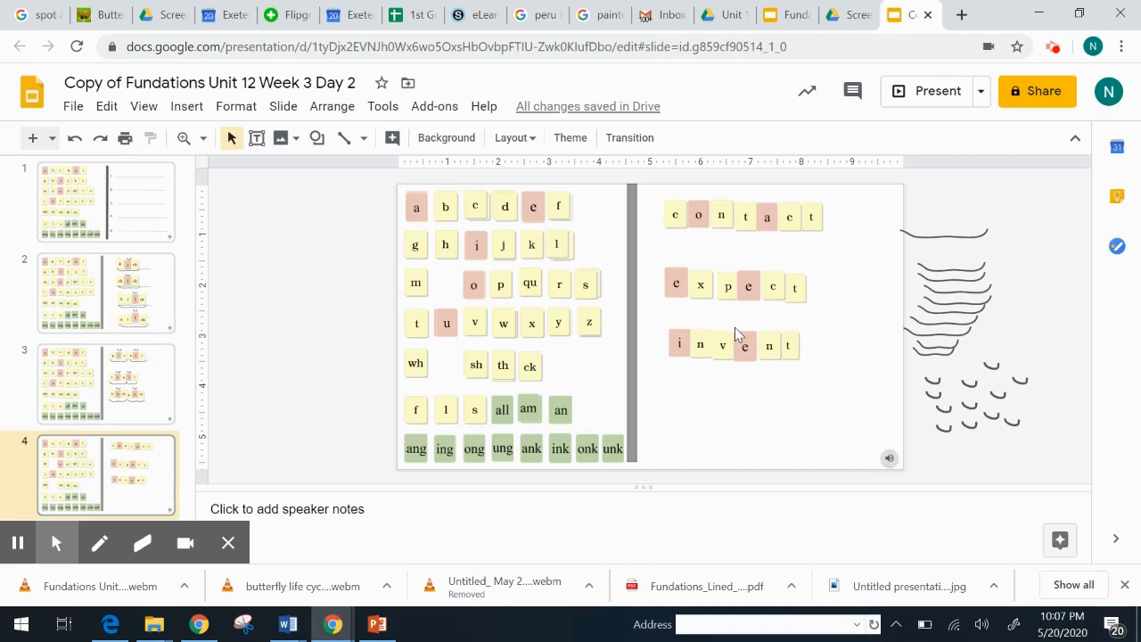
mouse_move(702, 323)
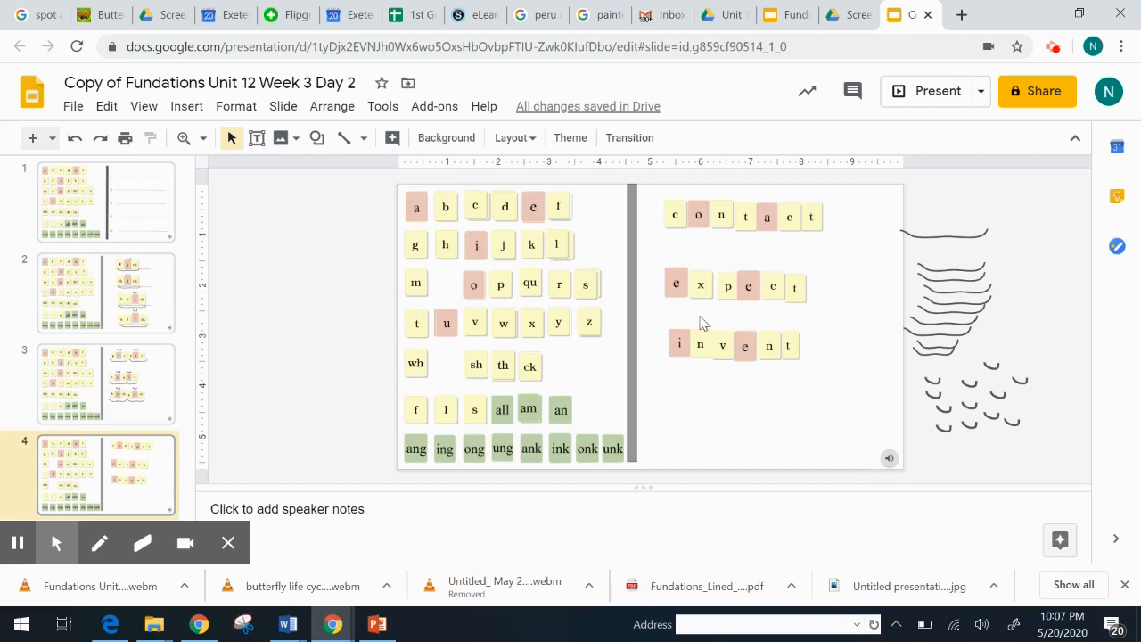
mouse_move(674, 314)
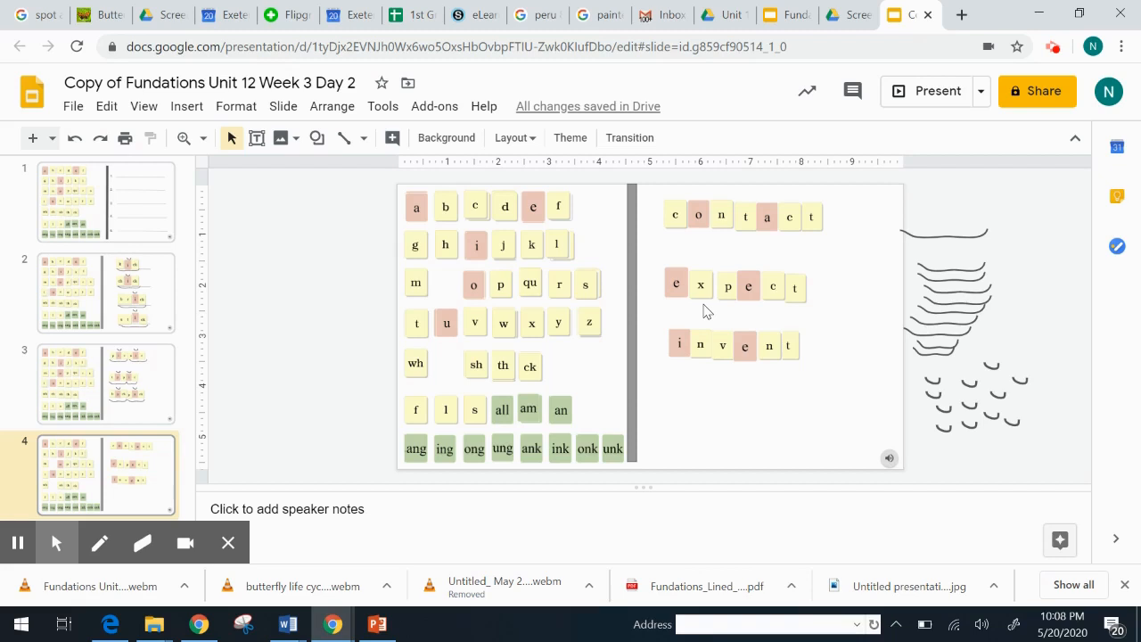
mouse_move(640, 453)
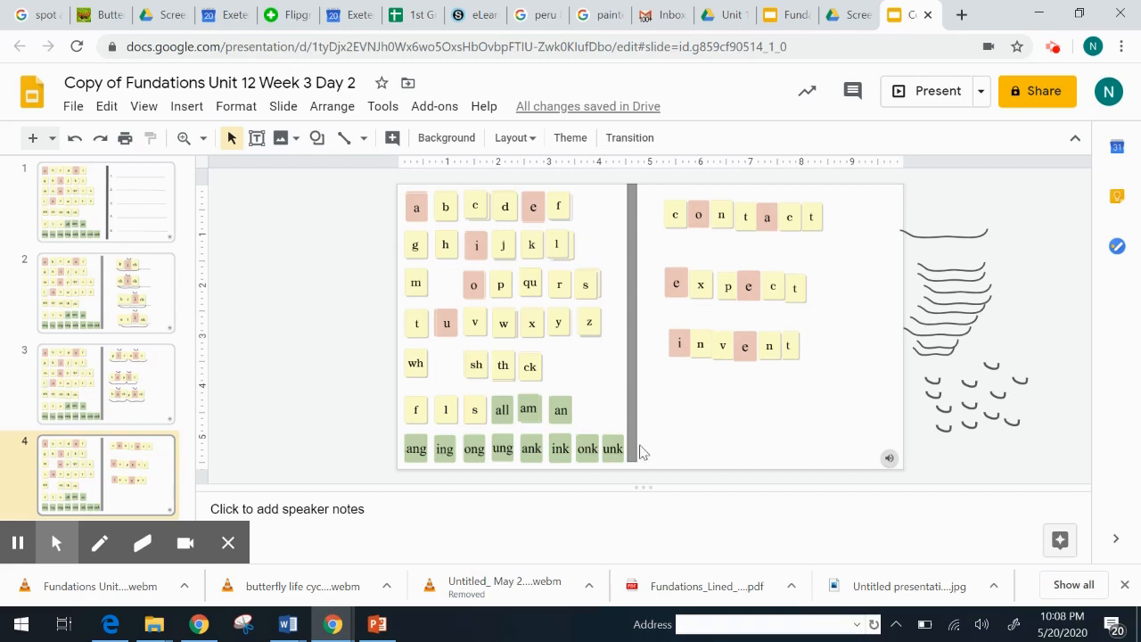
mouse_move(661, 395)
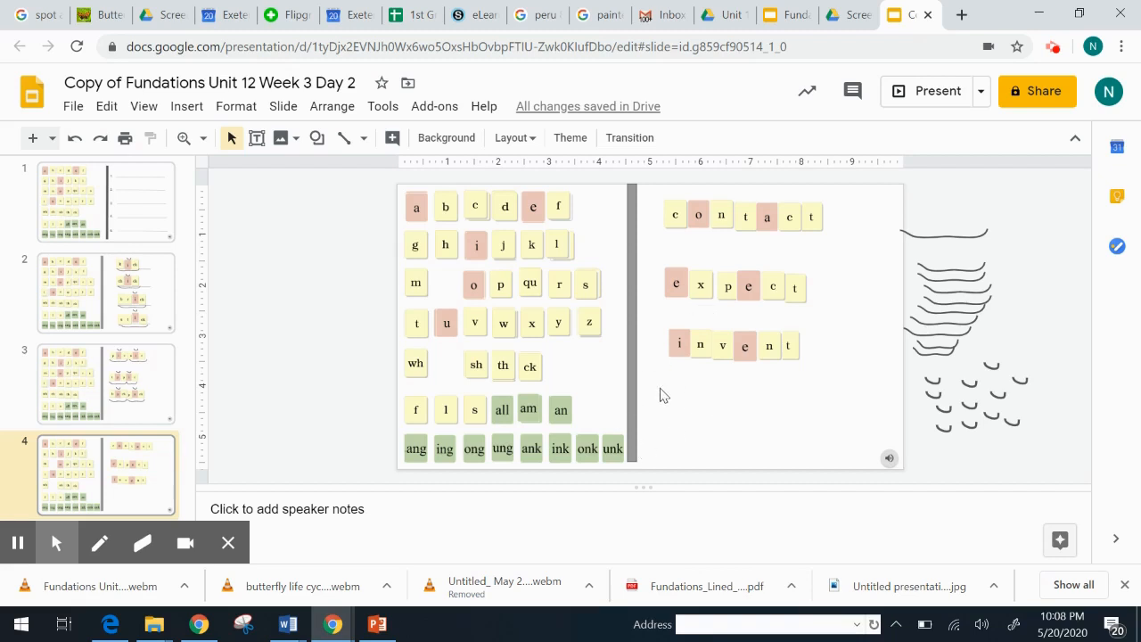
mouse_move(688, 377)
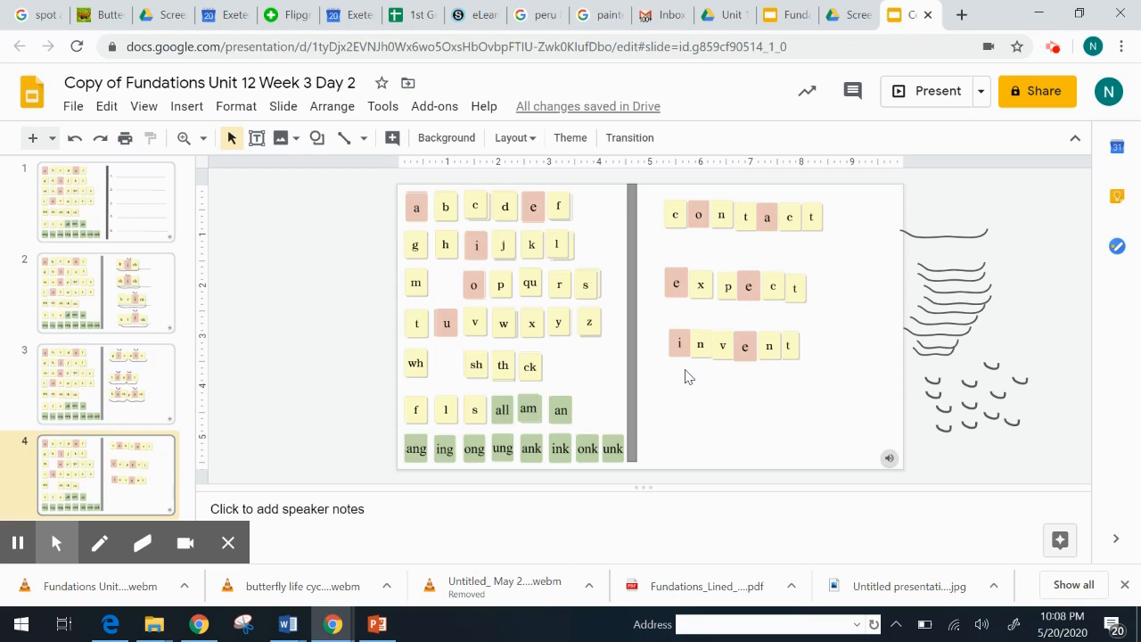
mouse_move(887, 303)
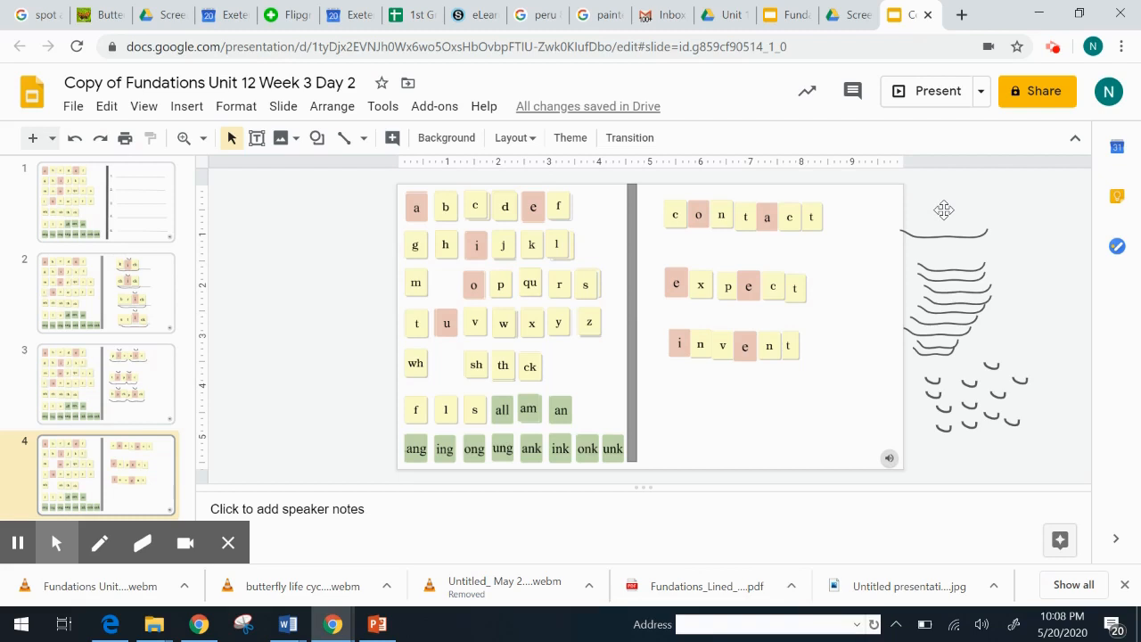
mouse_move(1048, 195)
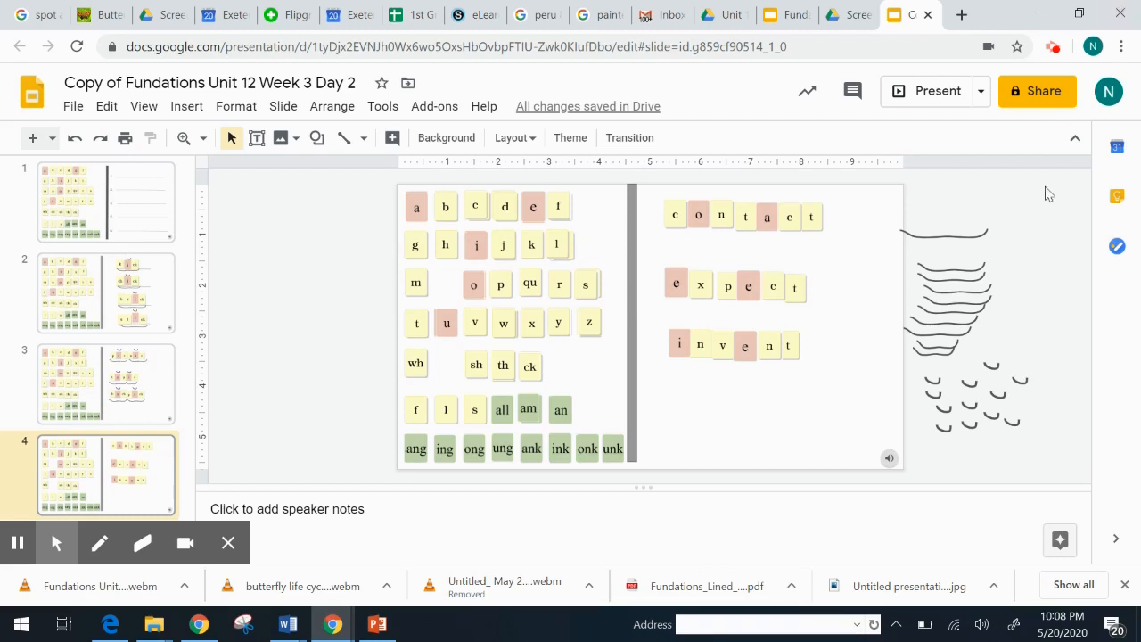
mouse_move(1037, 91)
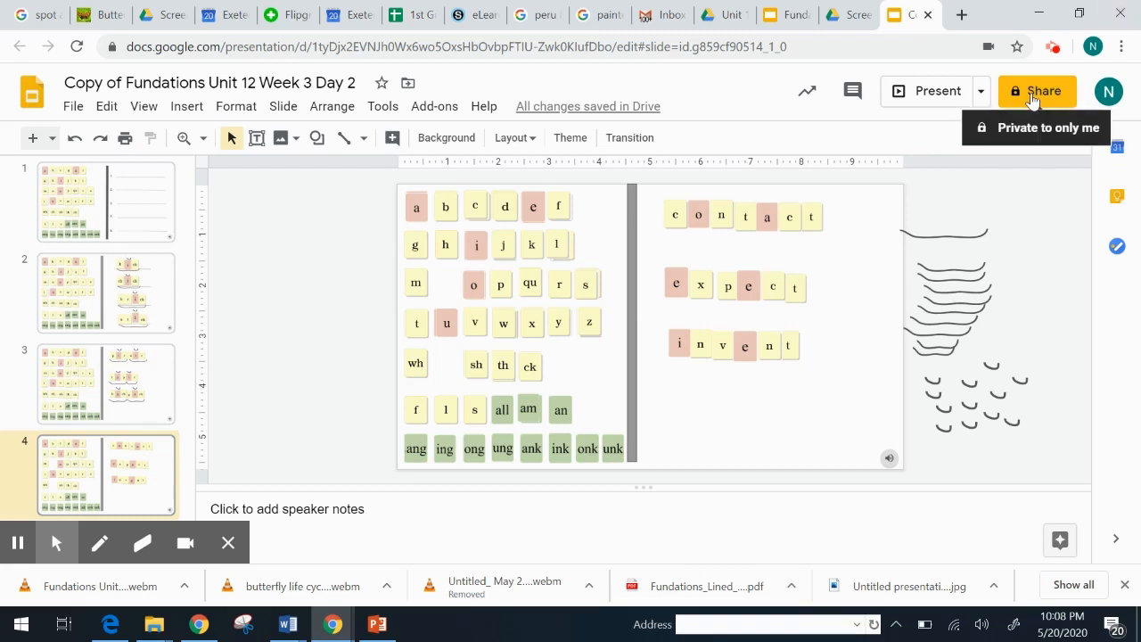
click(287, 624)
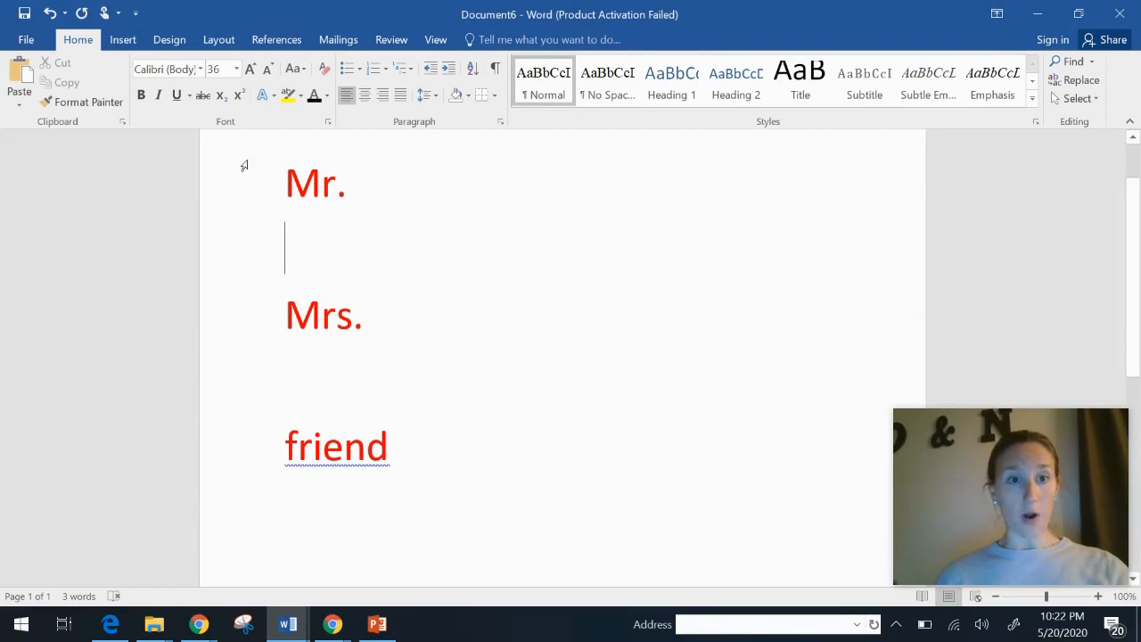
mouse_move(278, 299)
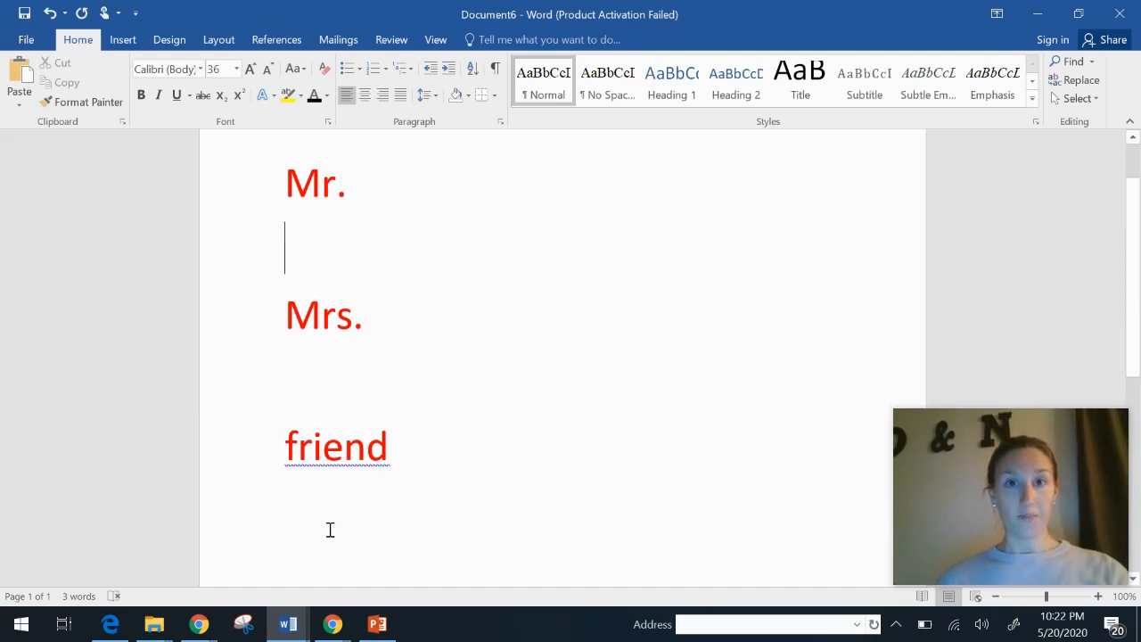
mouse_move(437, 302)
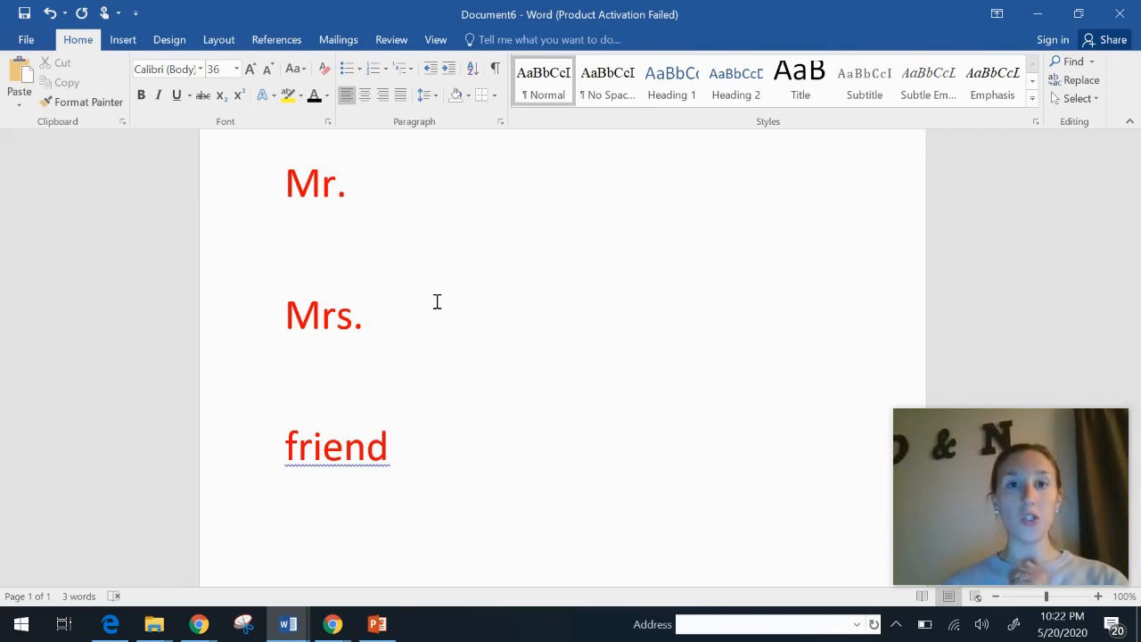
click(287, 248)
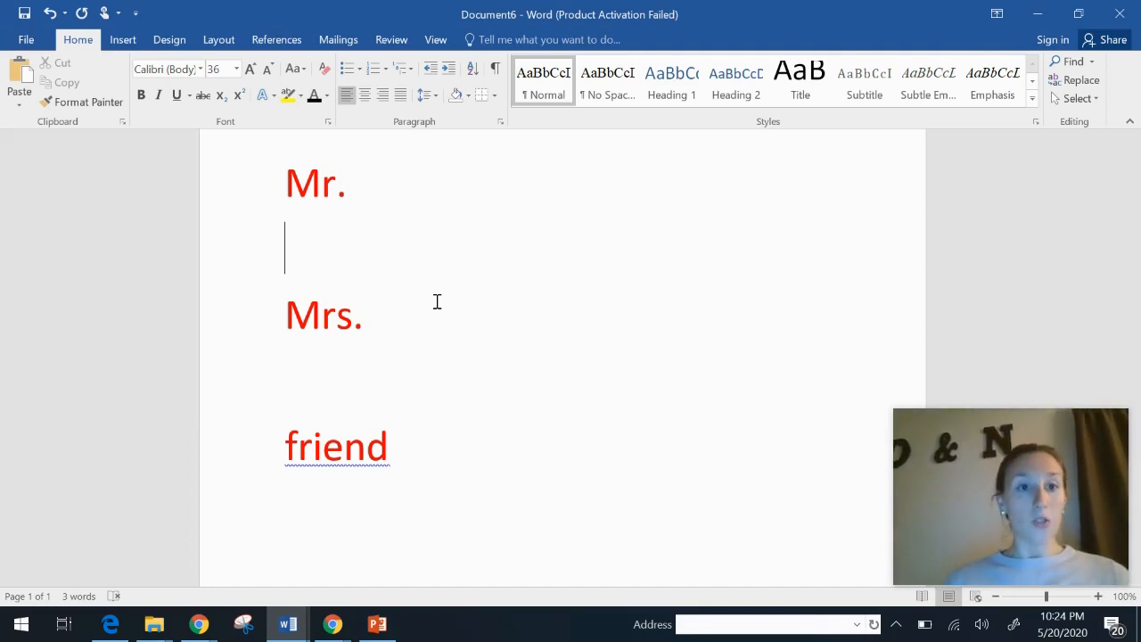
- Write the sentence "People call my dad Mr. Hall." under Mr., restarting after erasing a stray Mr
text(Mr.)
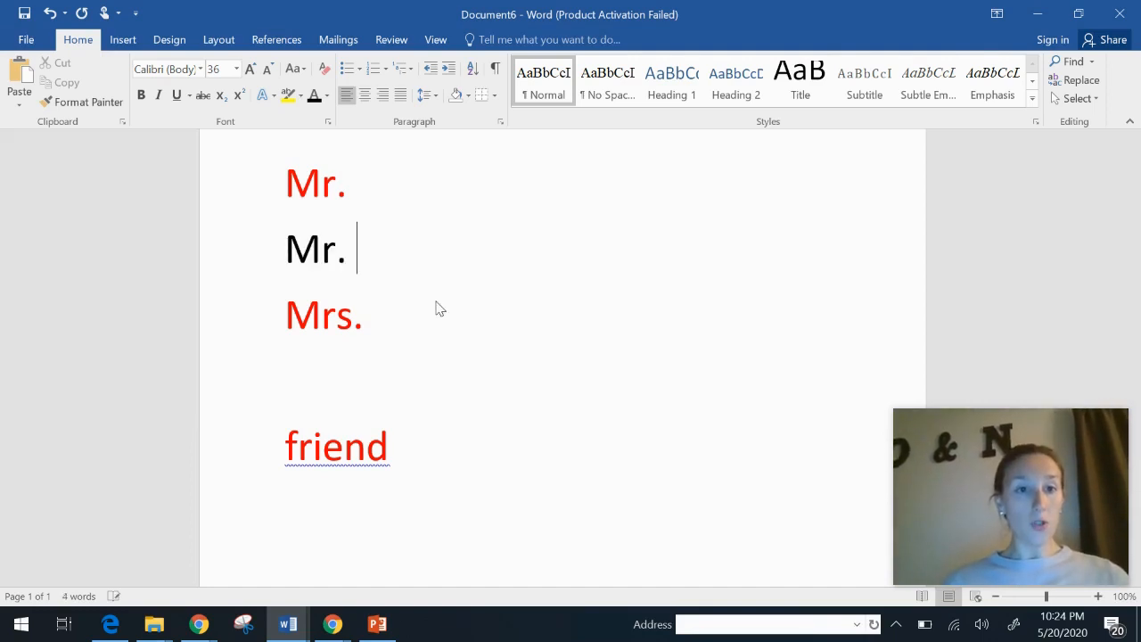
key(Backspace)
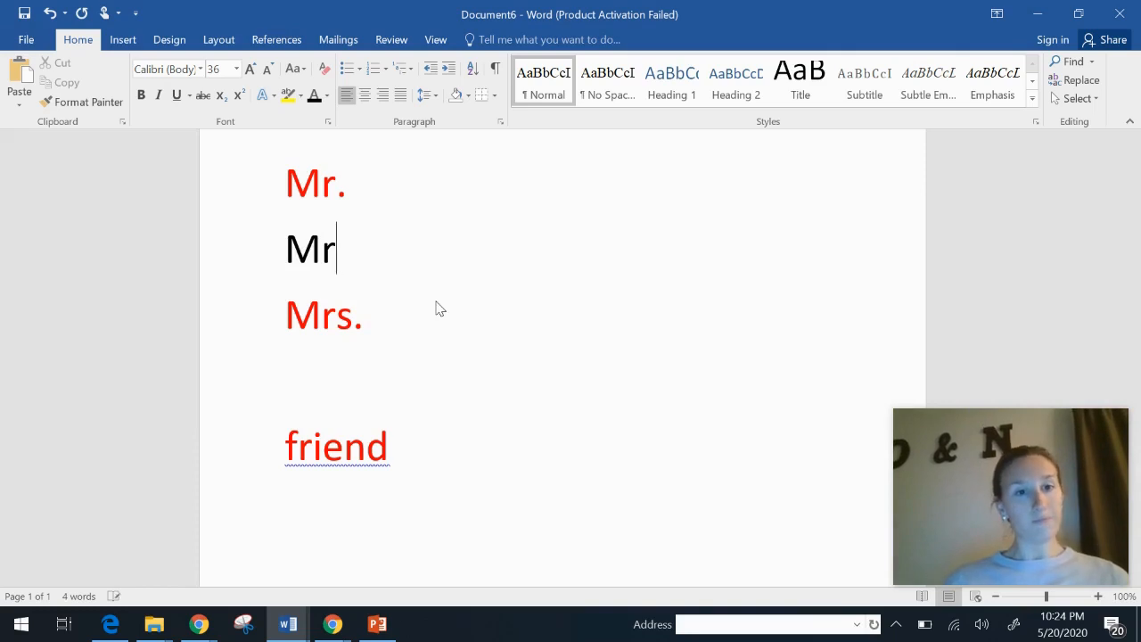
text(Peo)
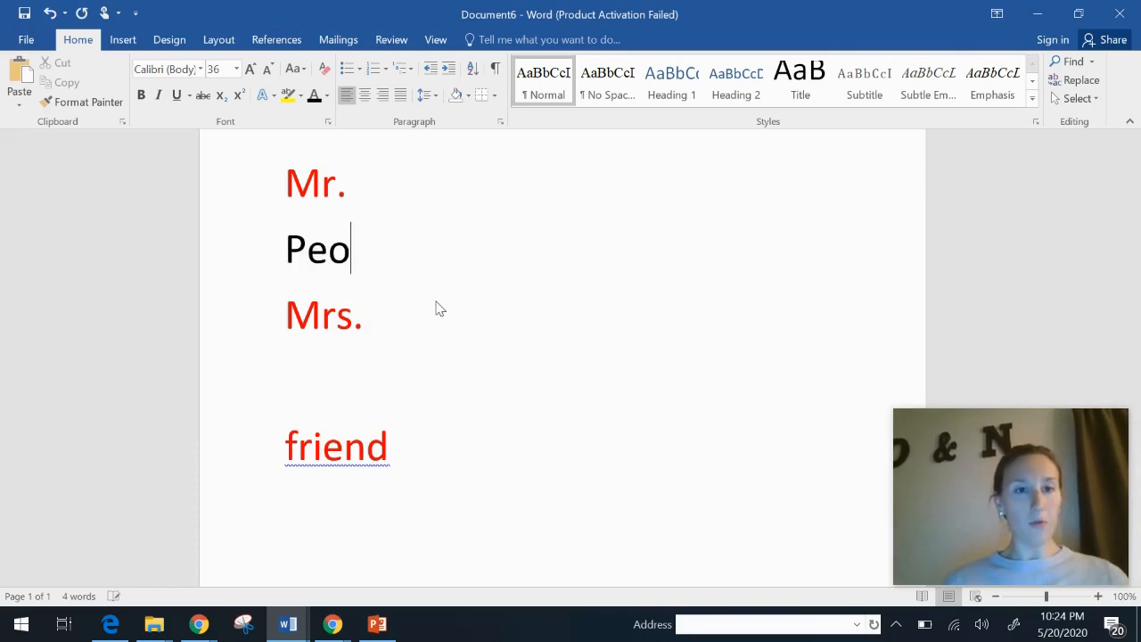
text(ple call my)
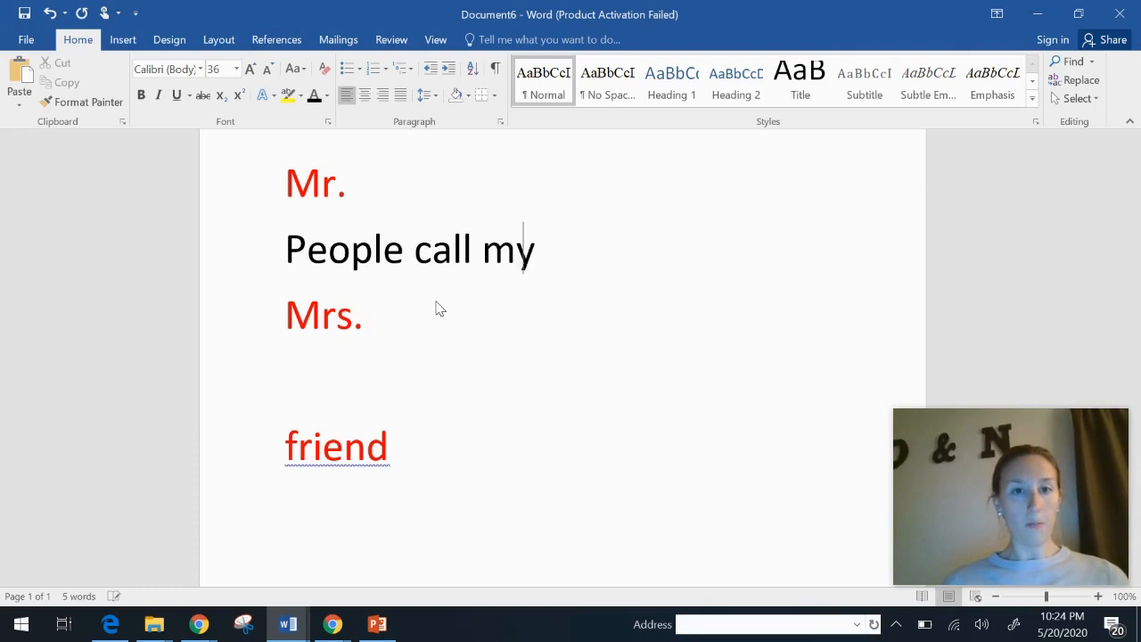
text(dad)
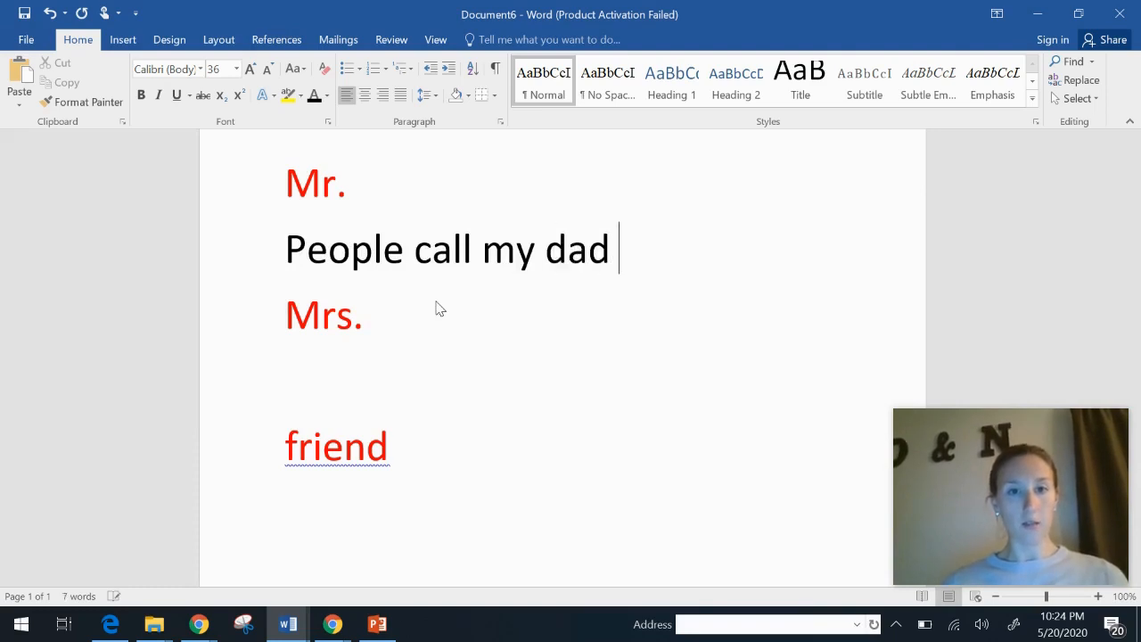
text(Mr.)
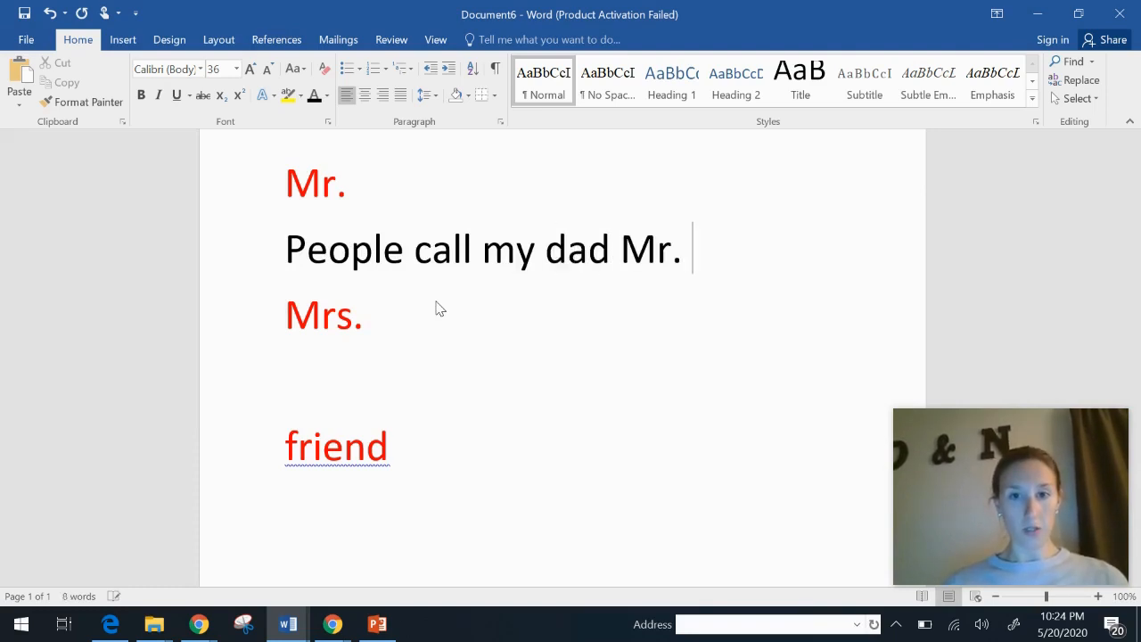
text(Hall.)
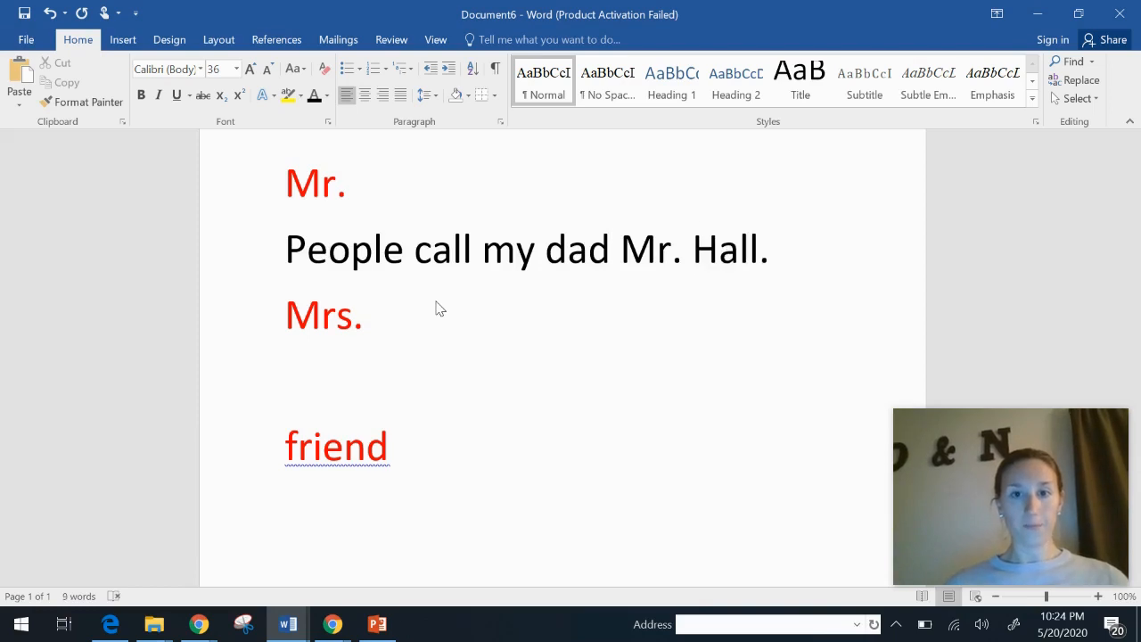
- Make the word Mr. in the sentence bold and red
double_click(644, 249)
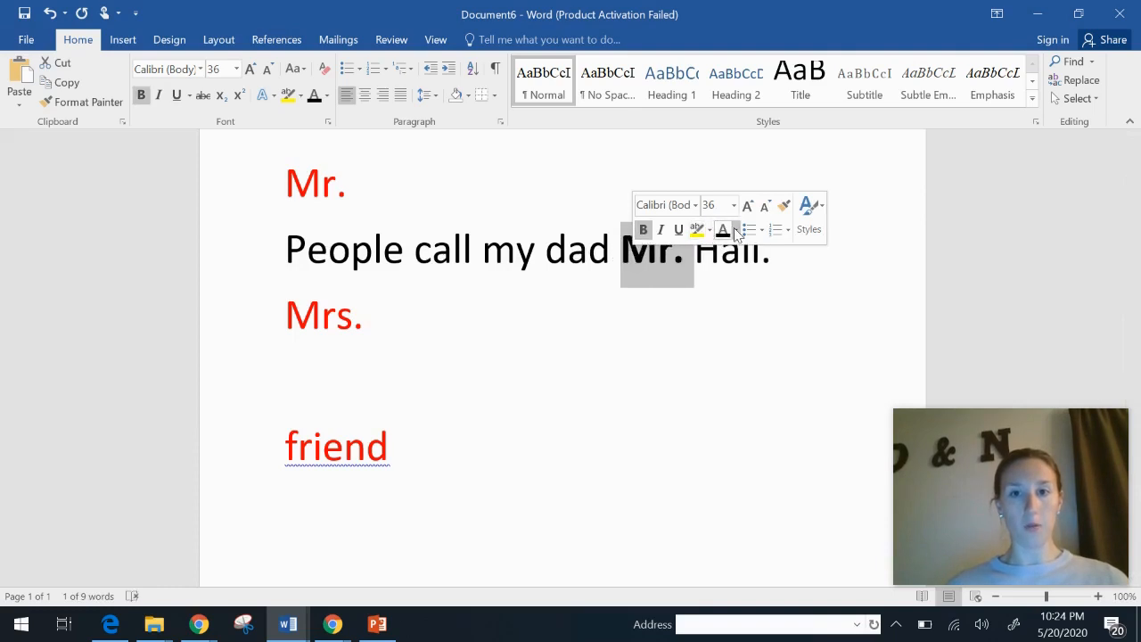
click(736, 228)
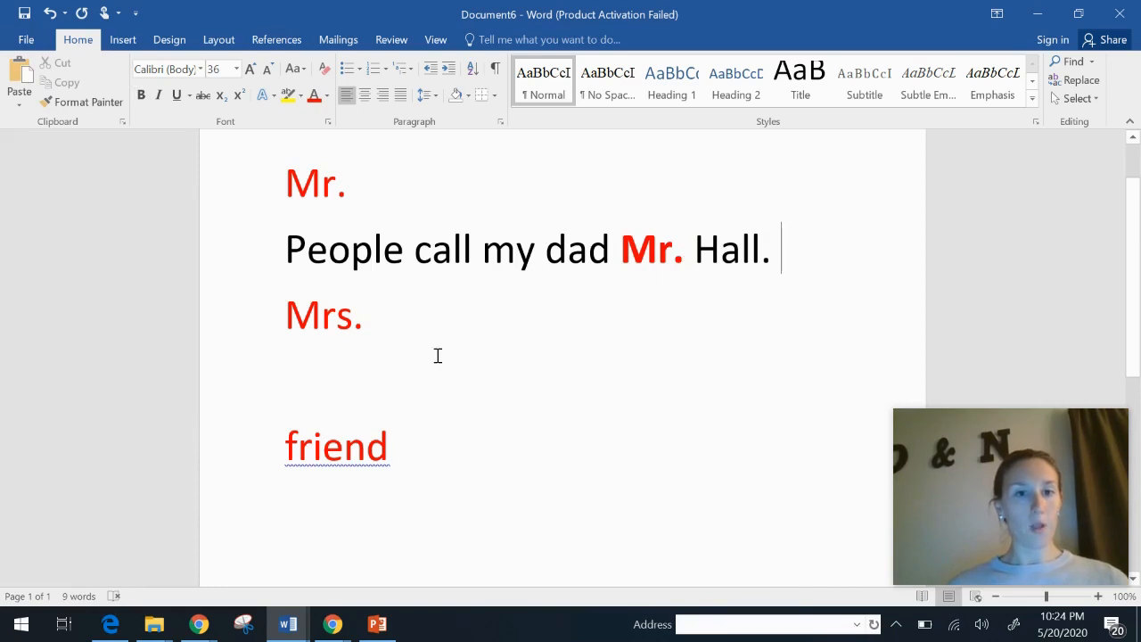
mouse_move(282, 369)
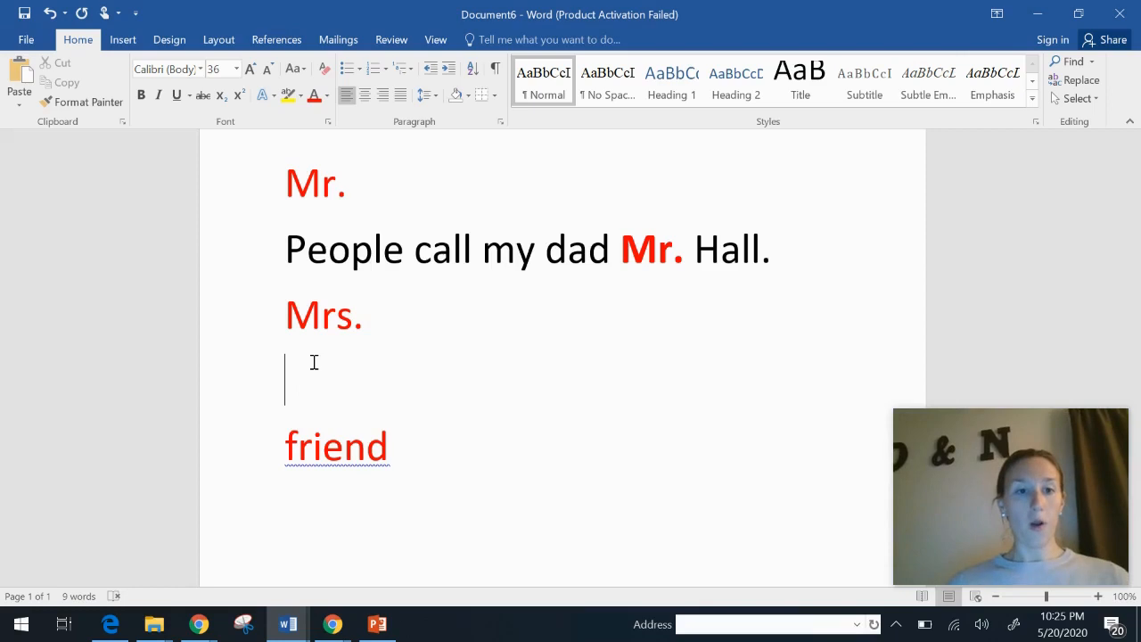
- Write the sentence "My name is Mrs. Kline." on the line under Mrs
text(My)
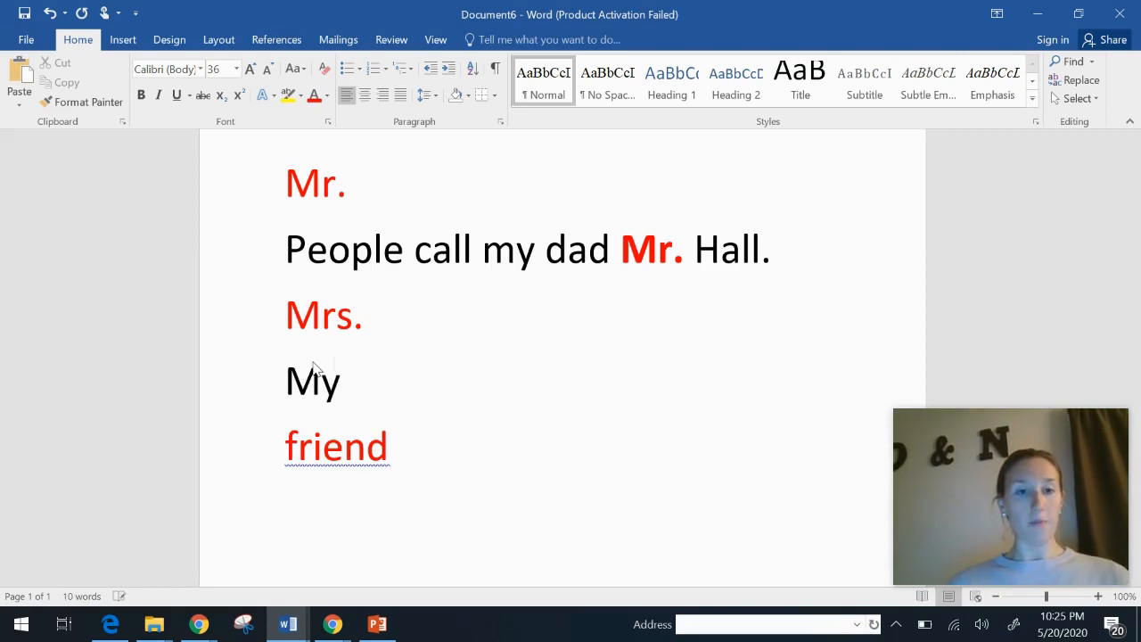
text(name is)
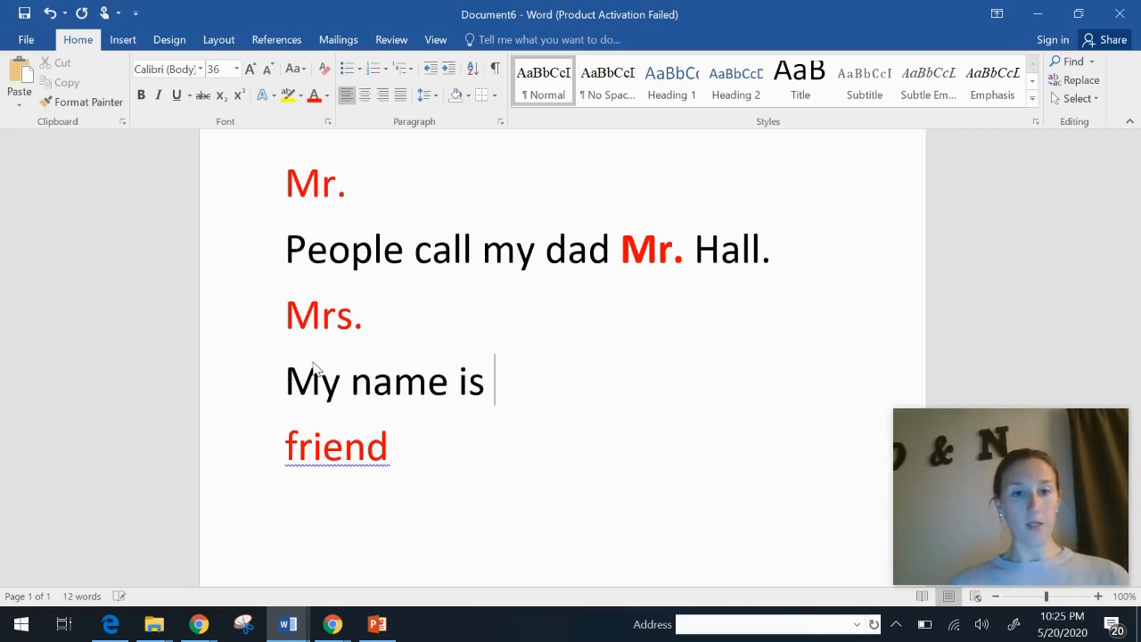
text(Mrs. Kline)
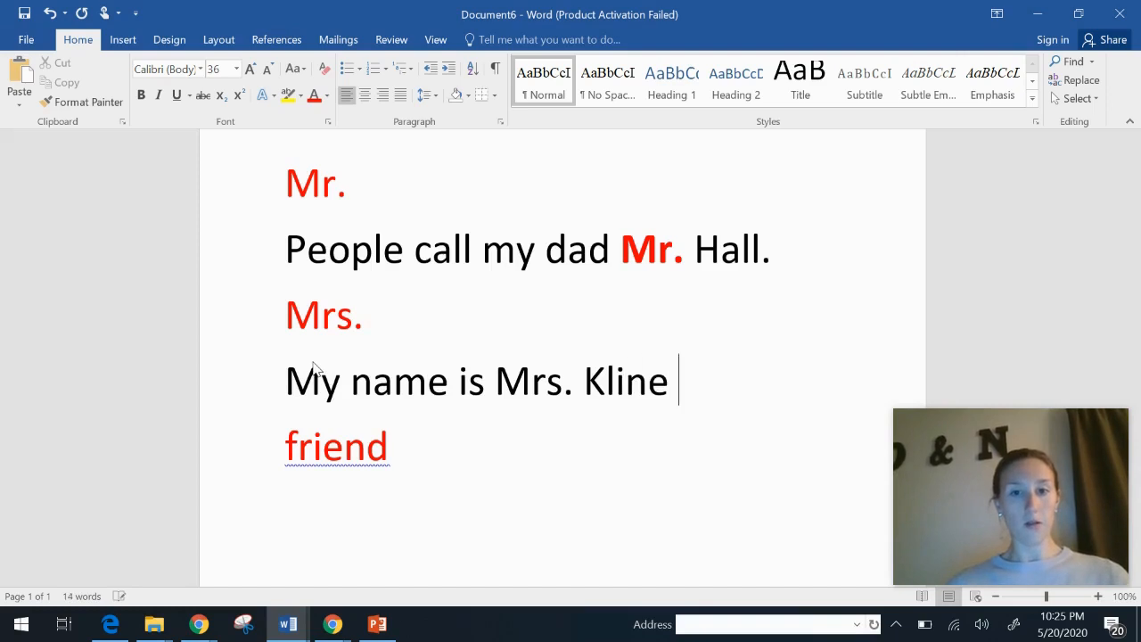
text(.)
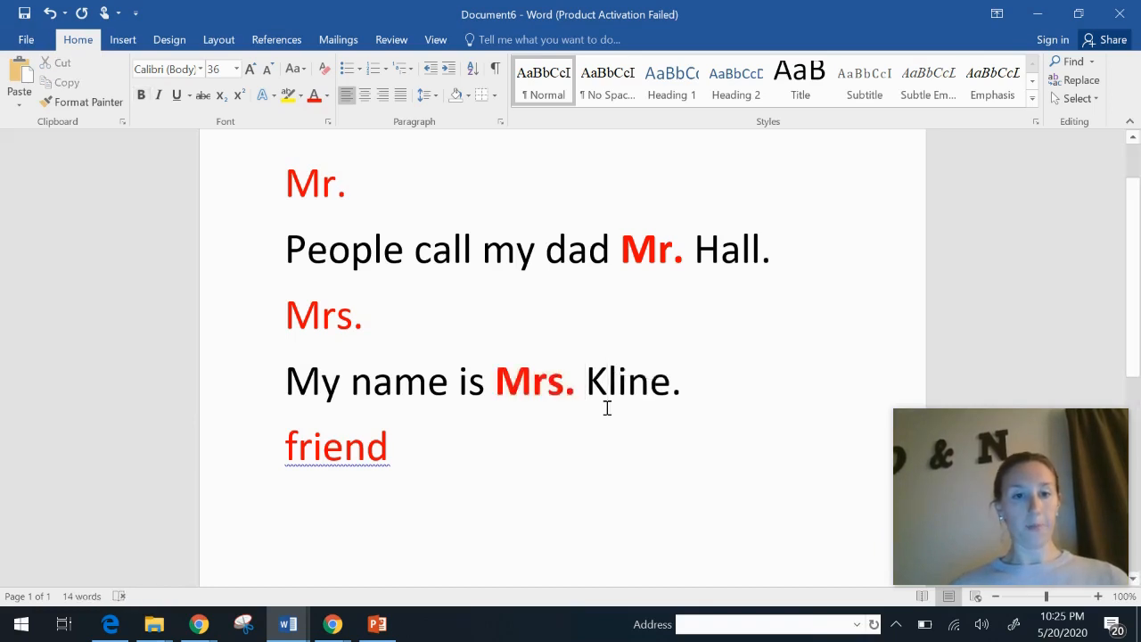
mouse_move(442, 458)
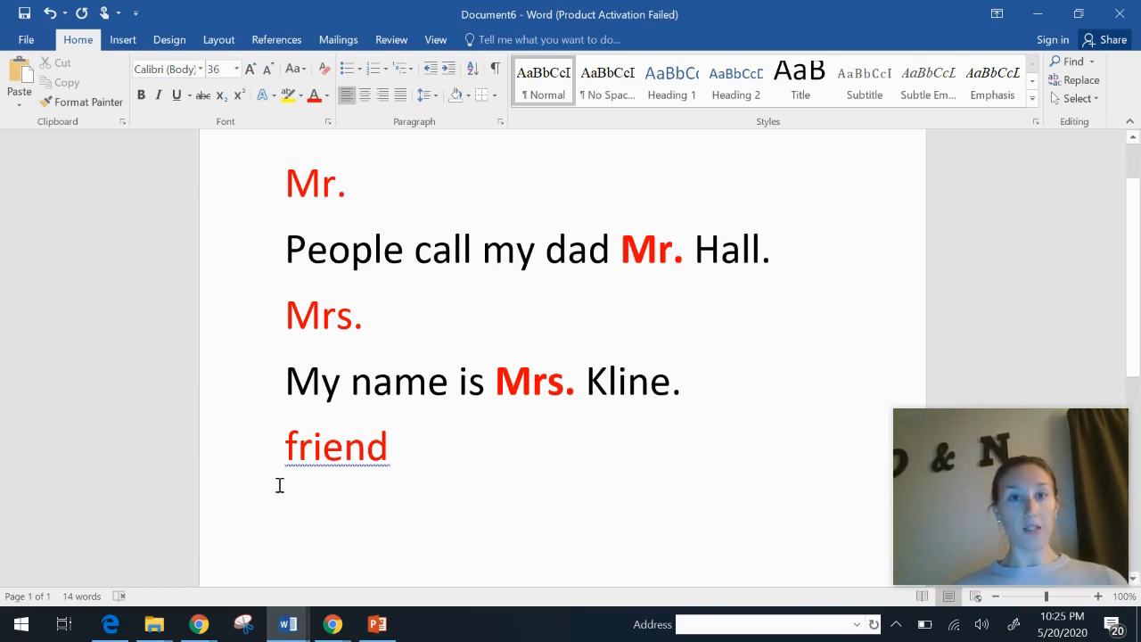
mouse_move(449, 462)
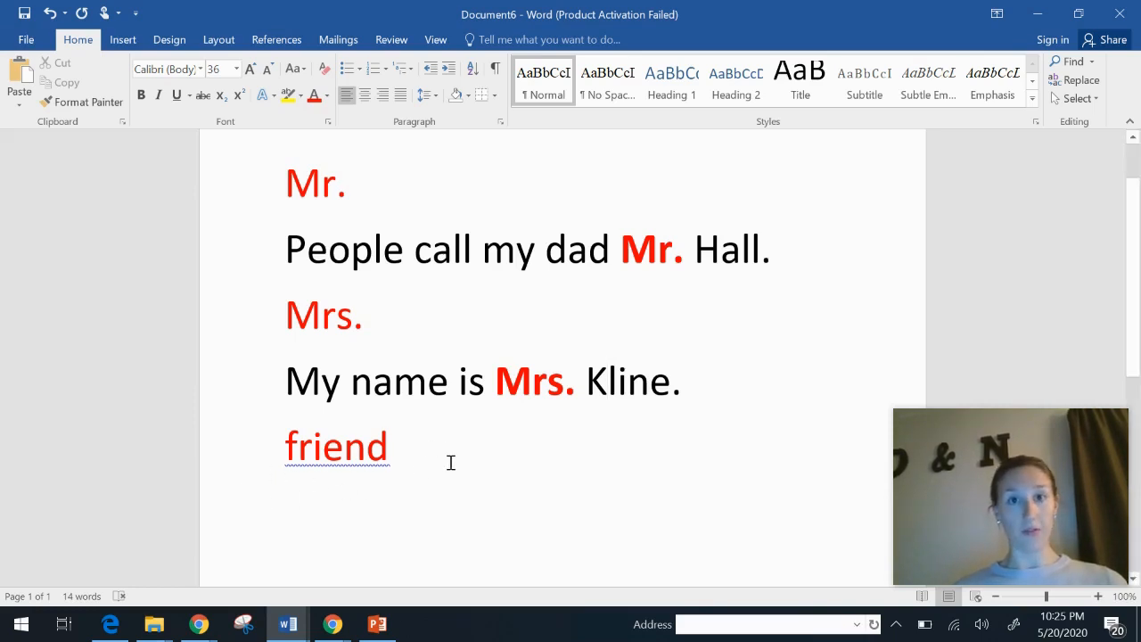
mouse_move(446, 475)
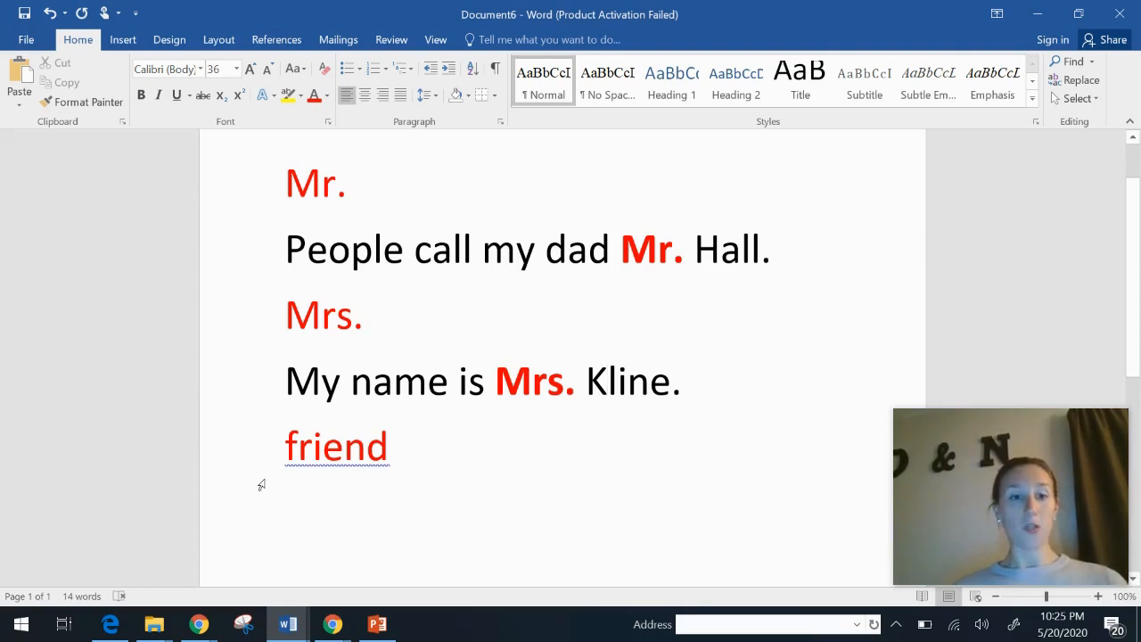
click(608, 381)
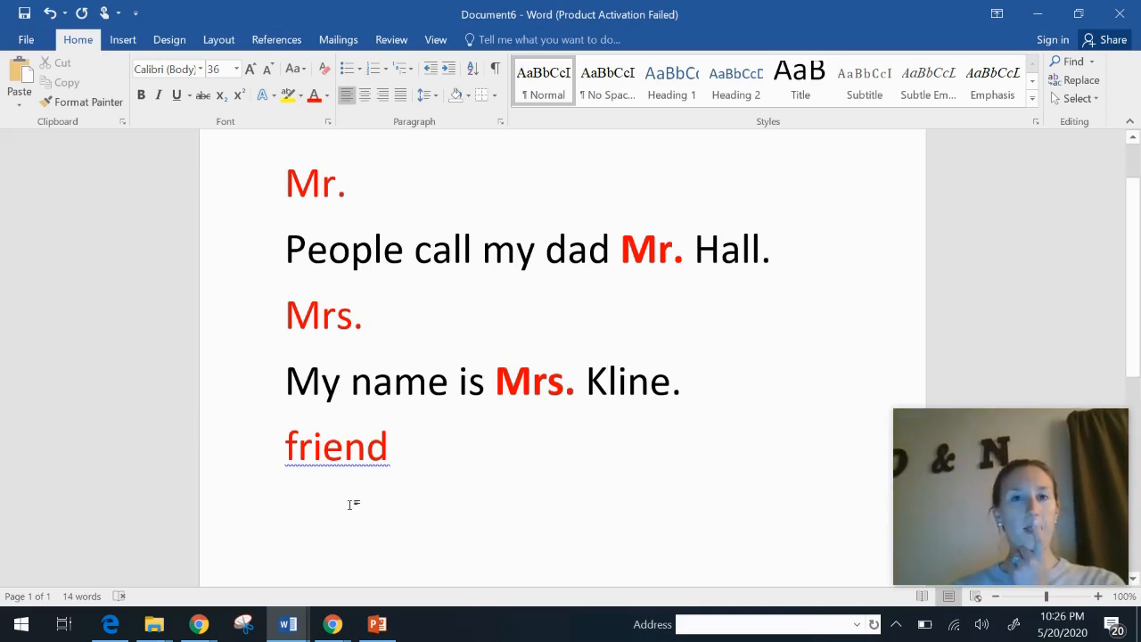
- Write "I have a friend named Kim." under friend and select the word friend in it
click(285, 508)
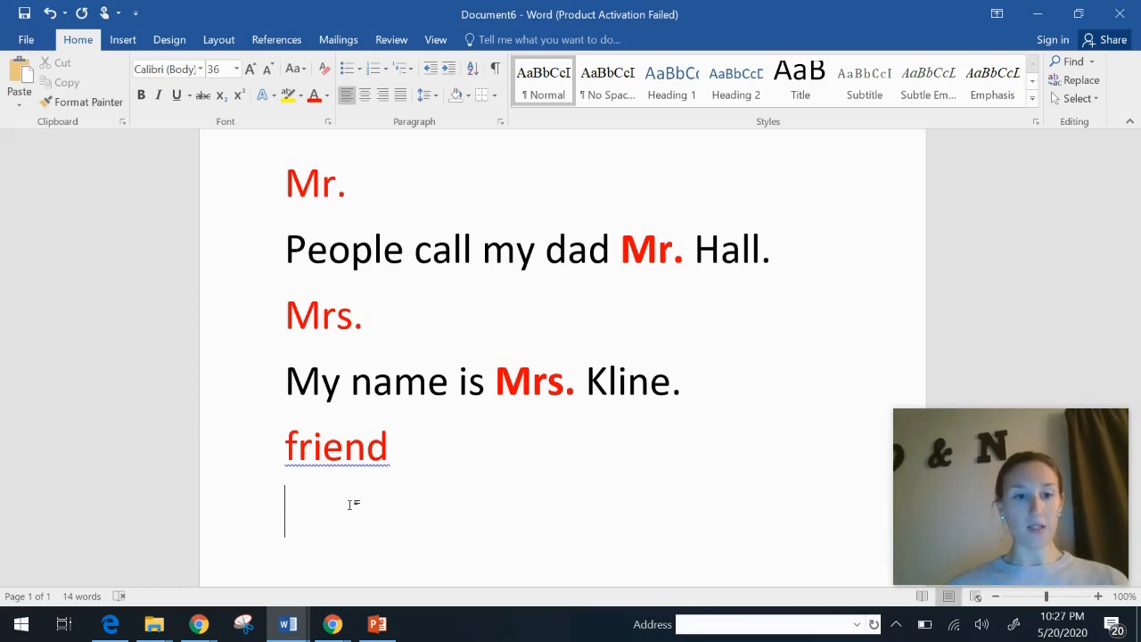
text(I hav)
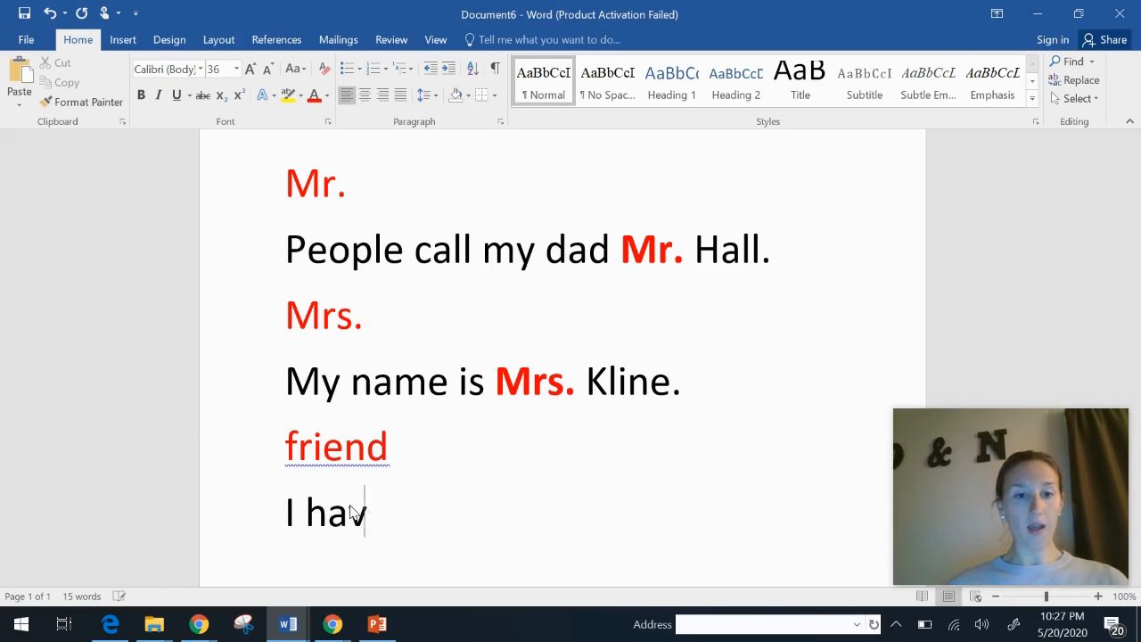
text(e a friend n)
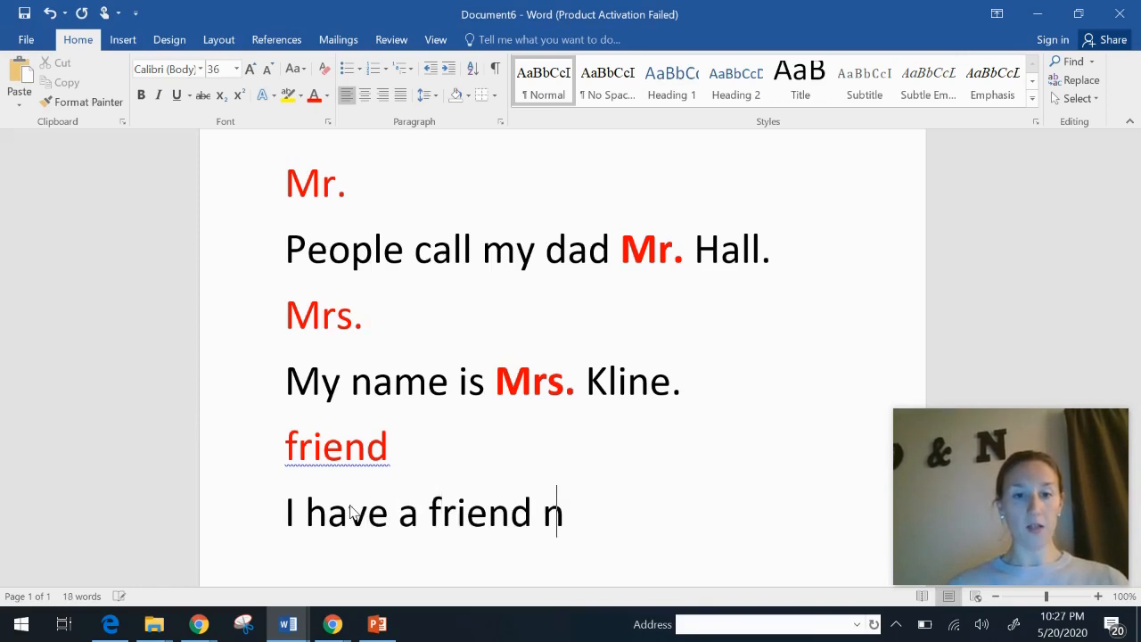
text(amed Kim)
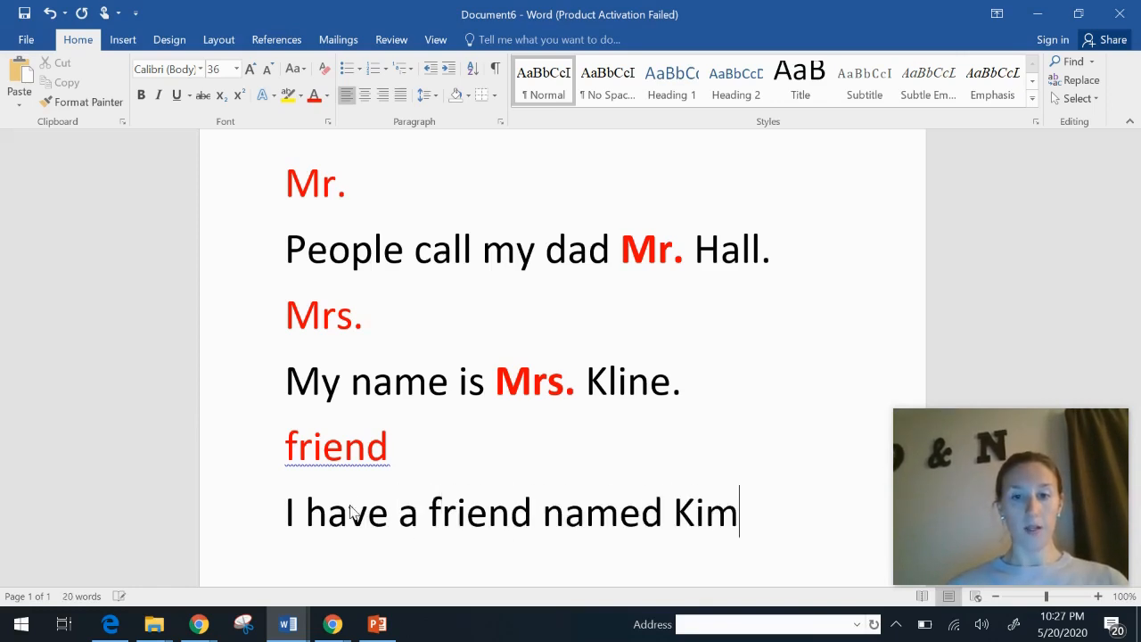
text(.)
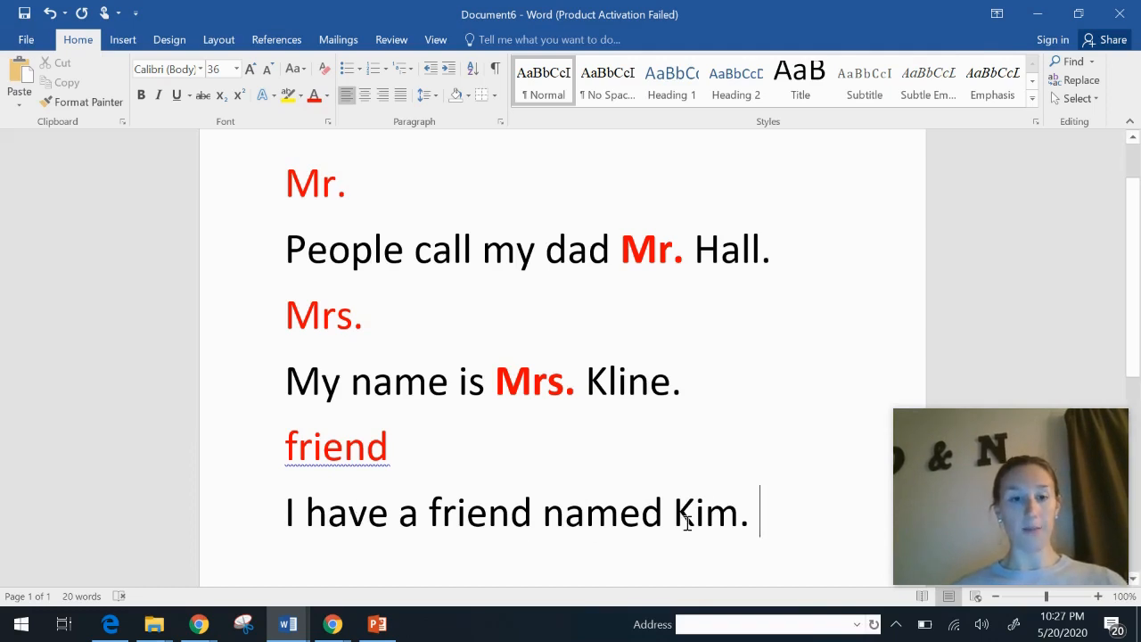
double_click(485, 513)
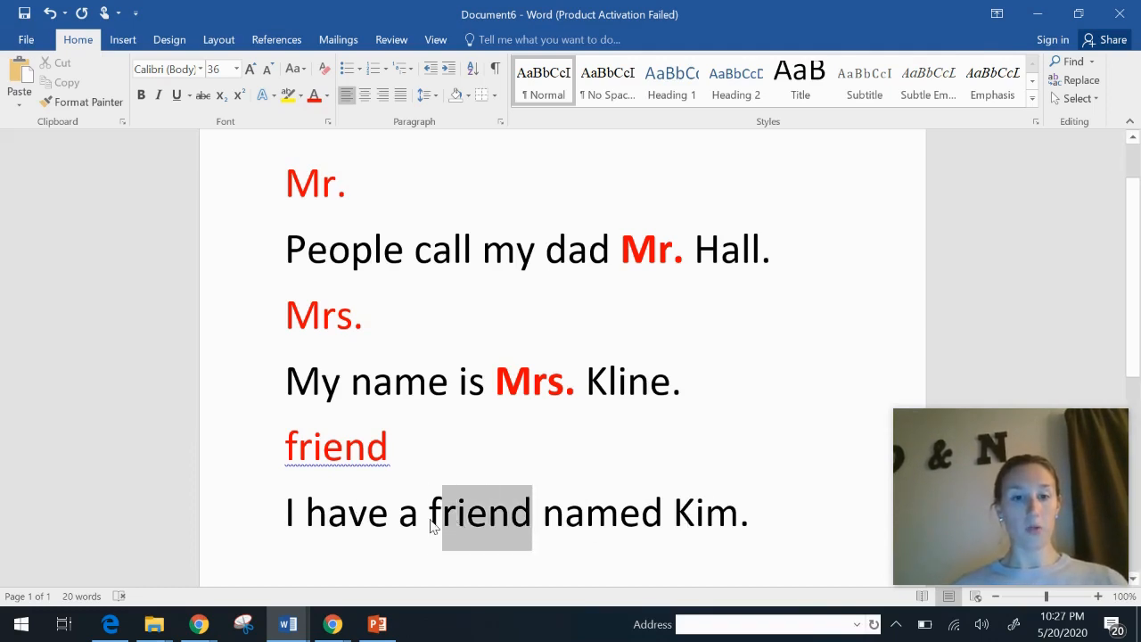